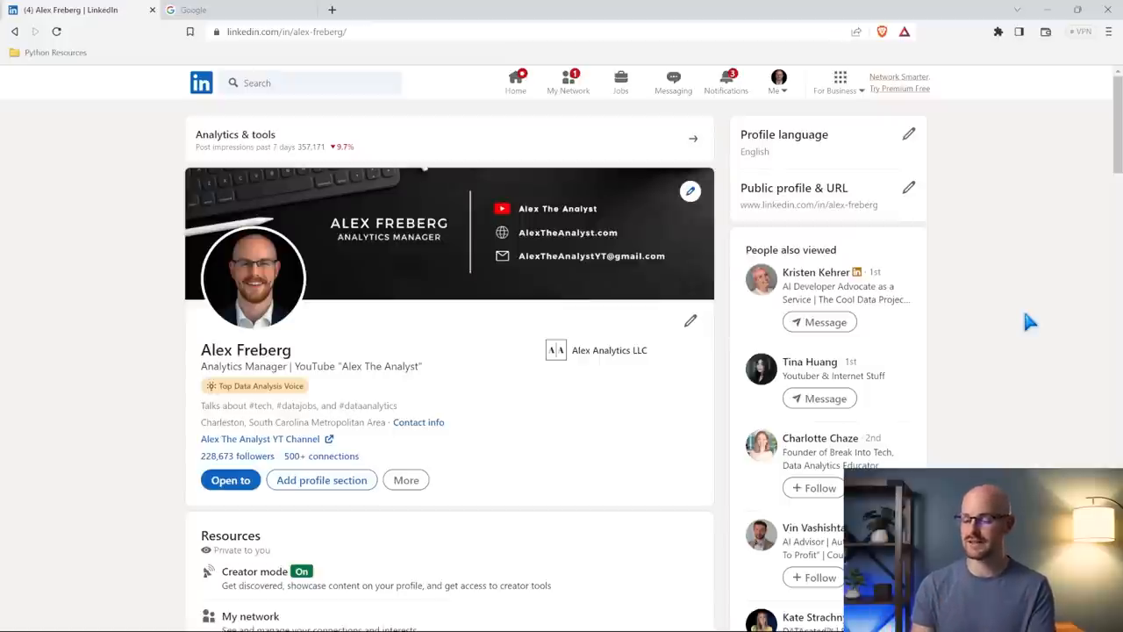
pyautogui.moveTo(302, 349)
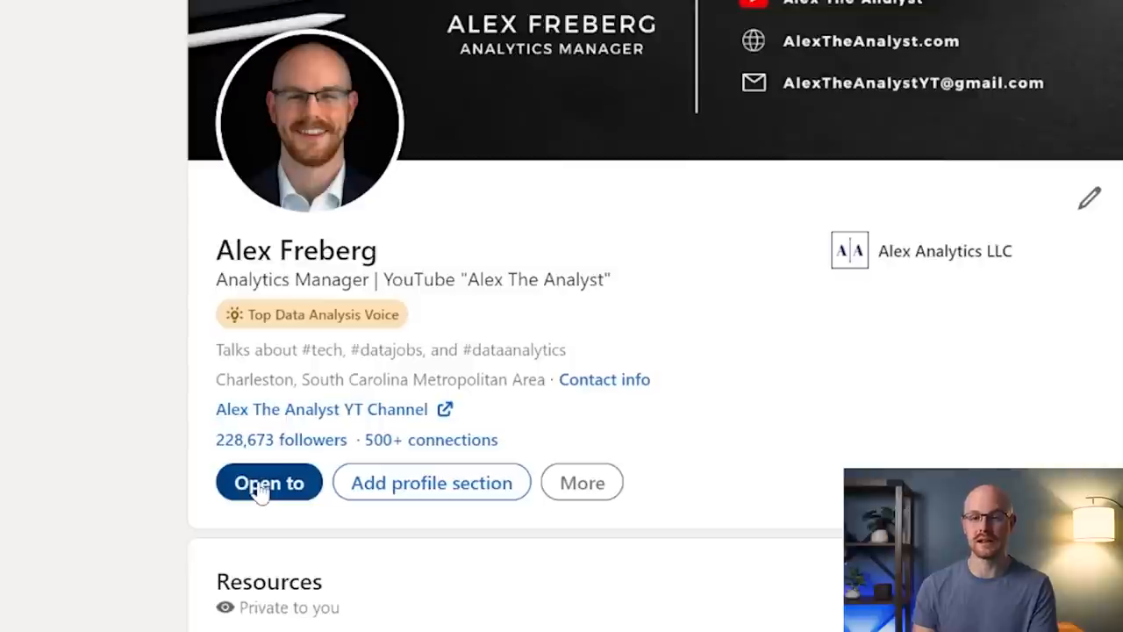
# - Reveal the profile's 'Open to' choices: finding a new job, providing services, hiring
pyautogui.click(268, 482)
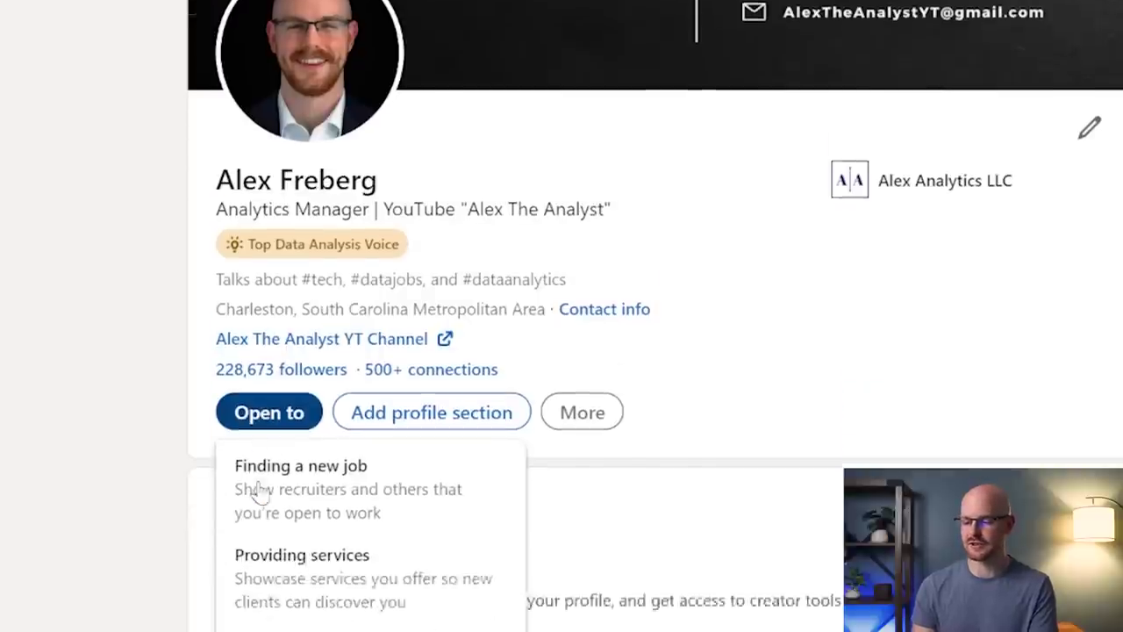
pyautogui.scroll(-3)
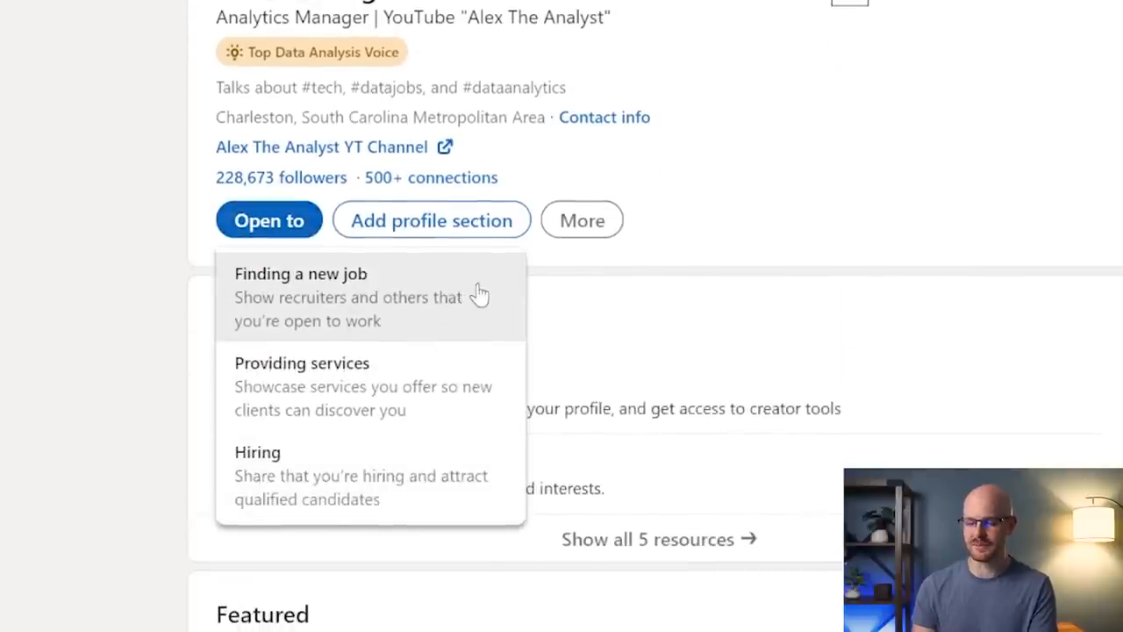
pyautogui.moveTo(481, 395)
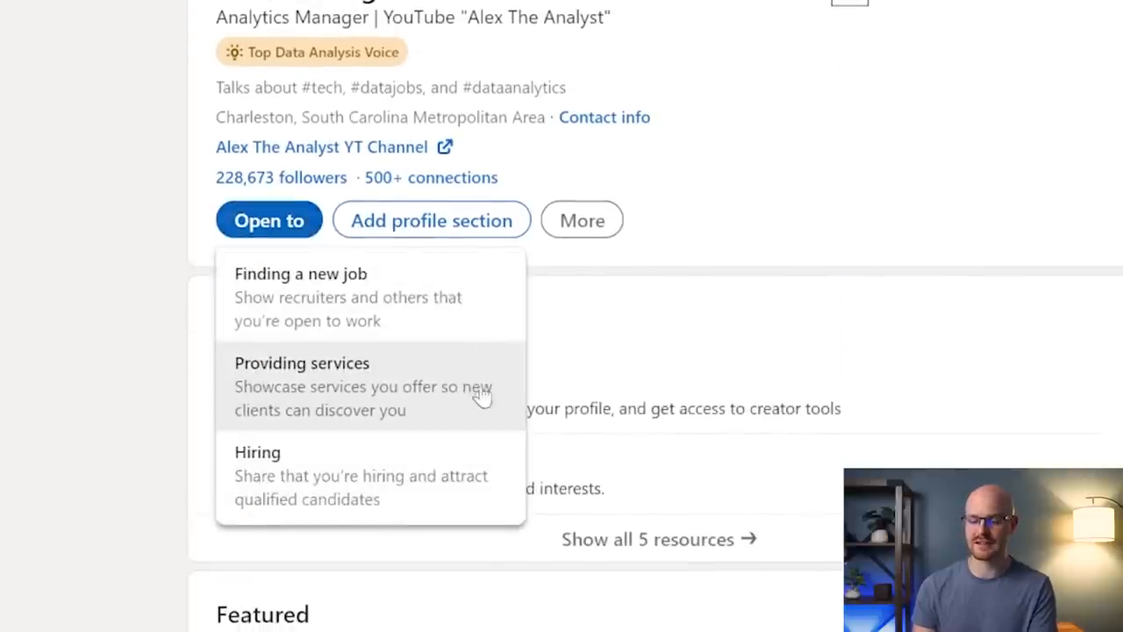
pyautogui.moveTo(319, 281)
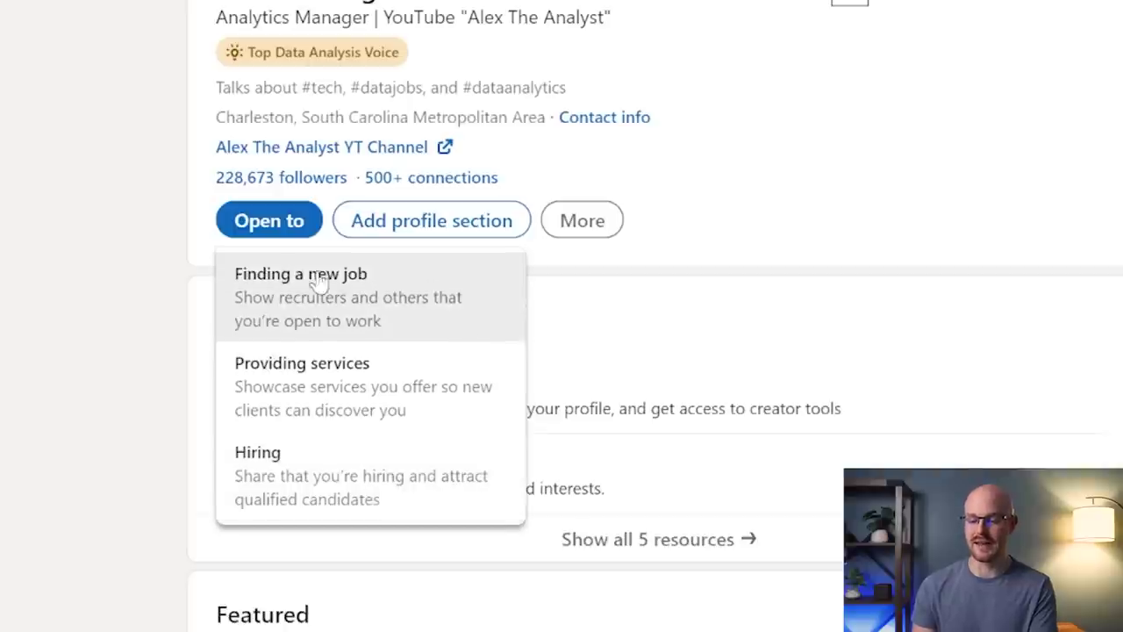
pyautogui.moveTo(459, 297)
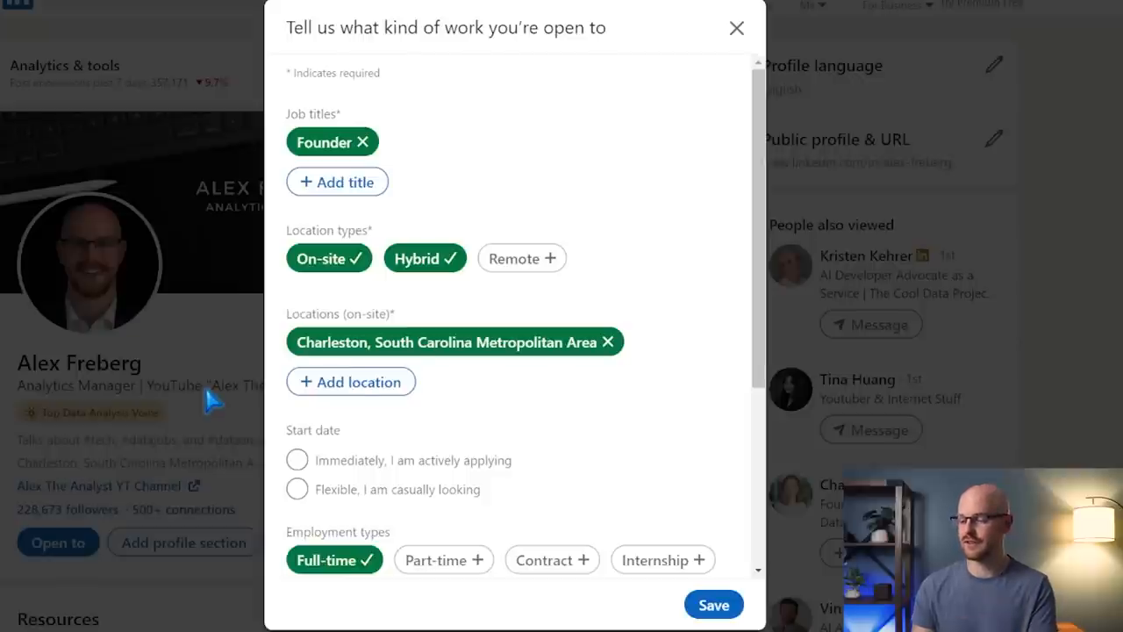
# - Enter Data Analyst and Healthcare Analyst as open-to-work job titles instead of Founder
pyautogui.click(364, 142)
pyautogui.write('D')
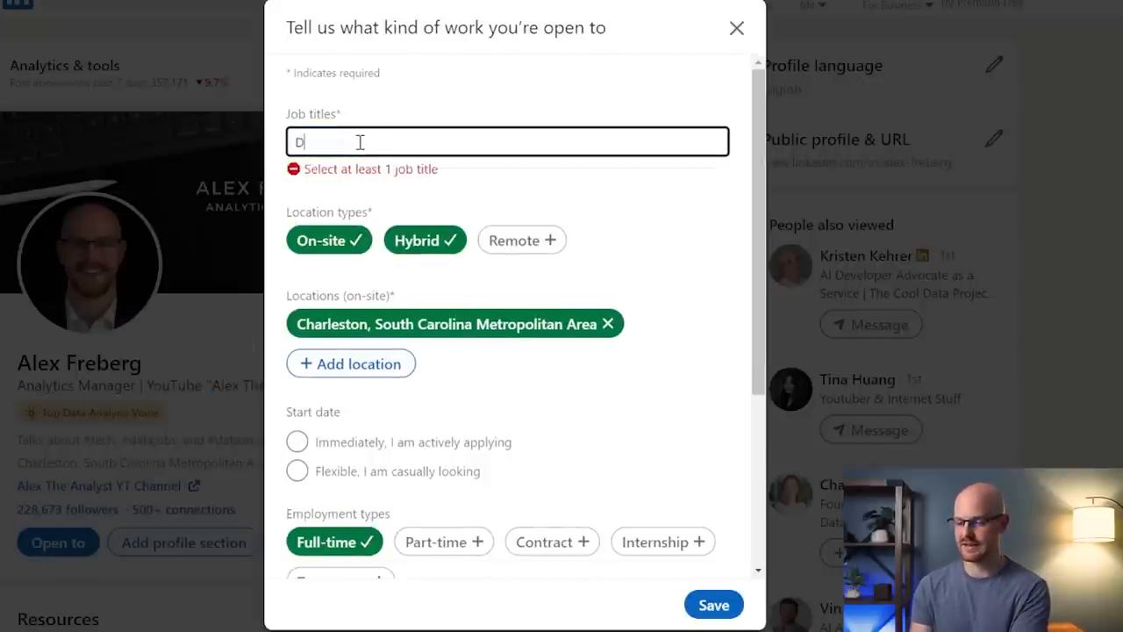
pyautogui.write('ata Analyst')
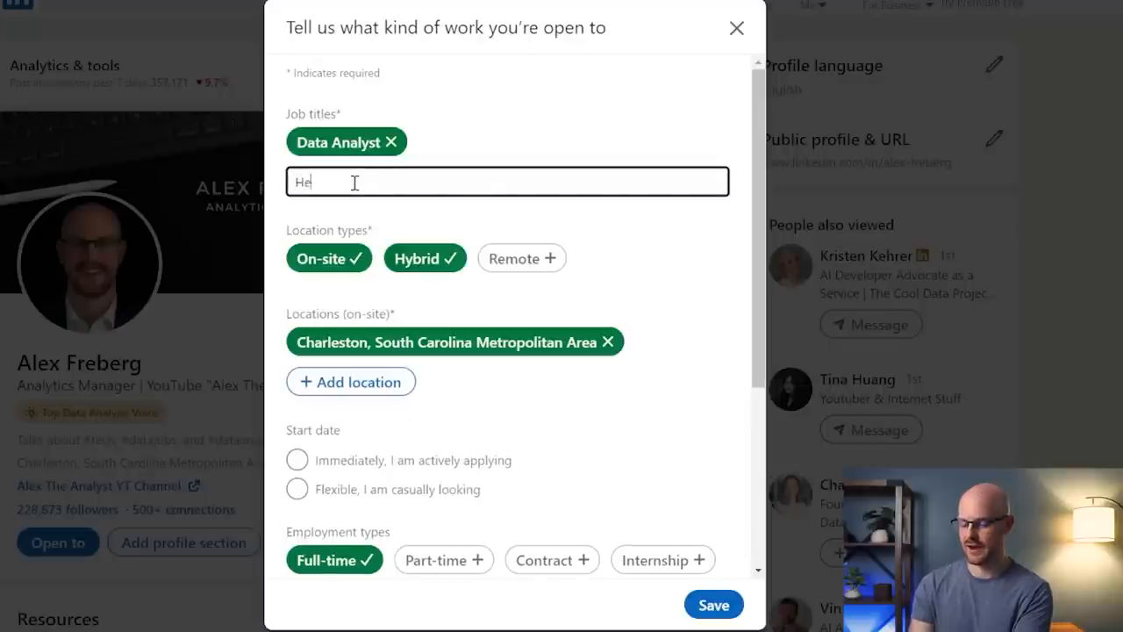
pyautogui.write('althcare')
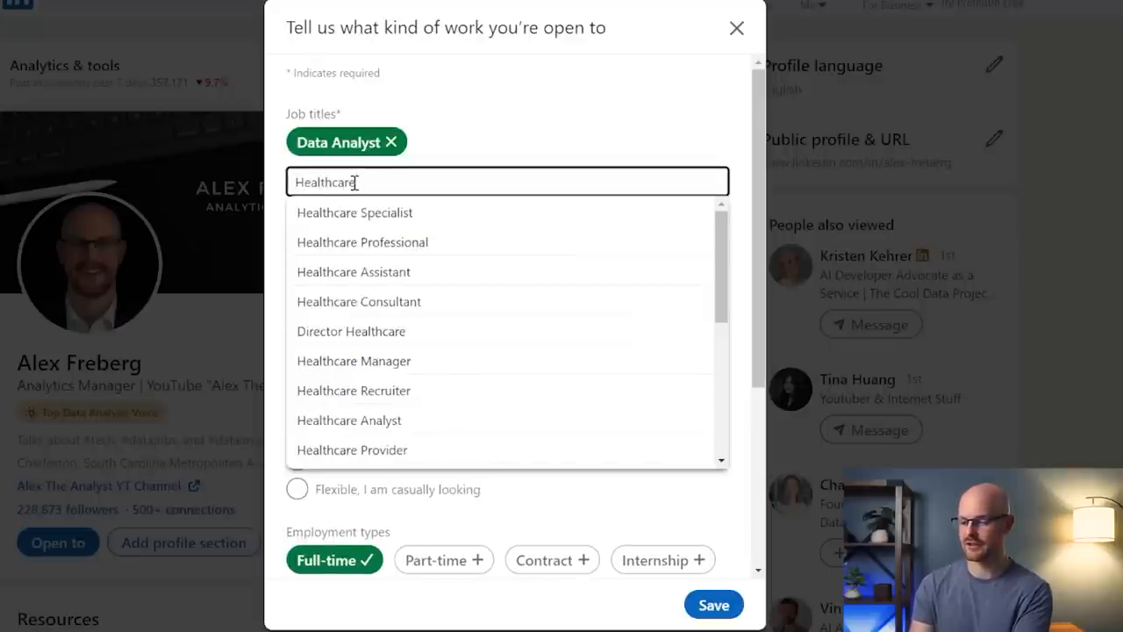
pyautogui.click(349, 419)
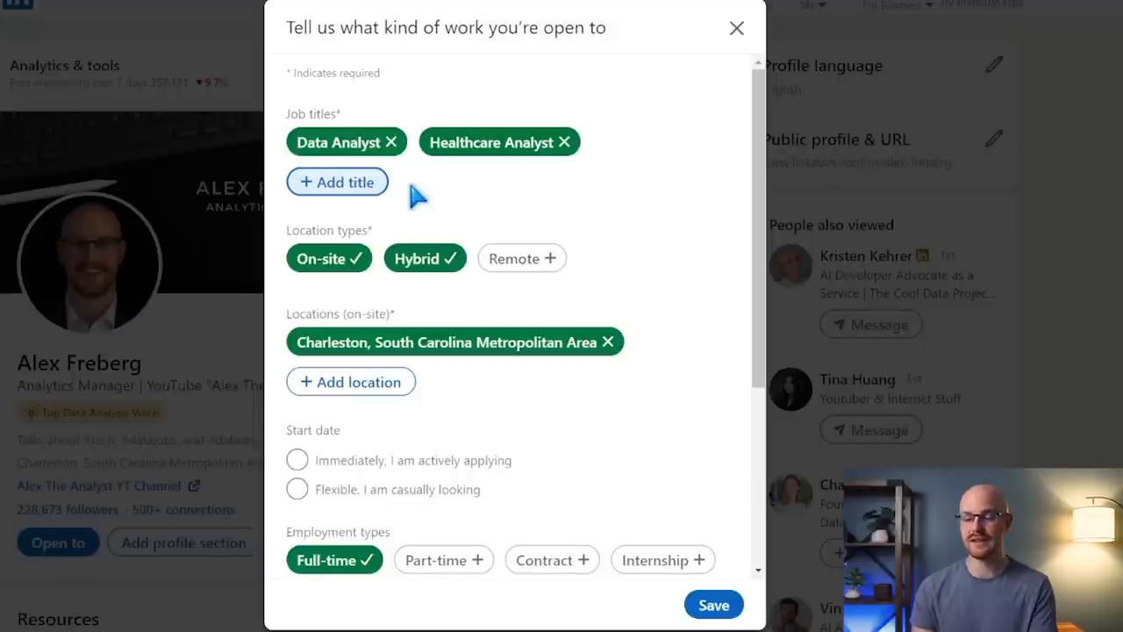
pyautogui.moveTo(523, 257)
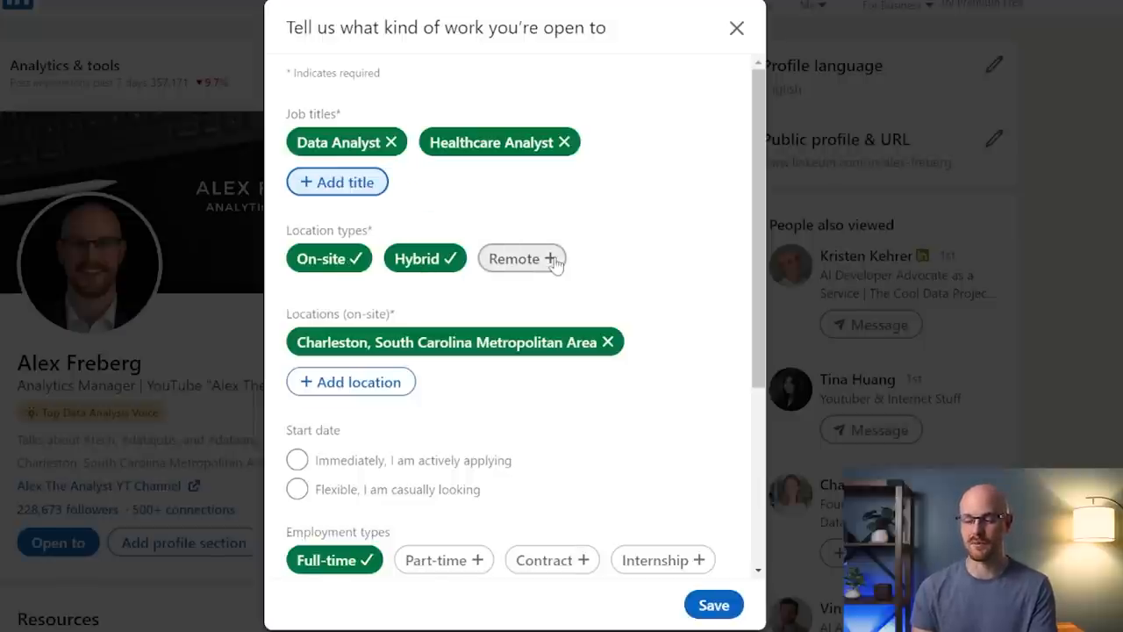
# - Select Remote as a location type so a remote location field appears
pyautogui.scroll(-3)
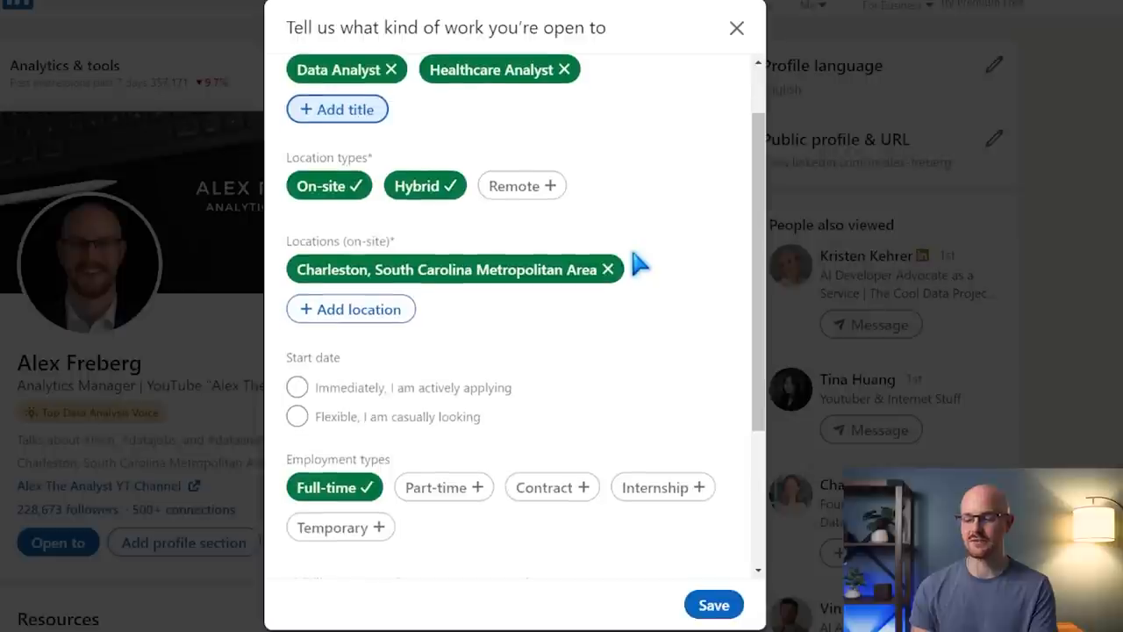
pyautogui.click(522, 186)
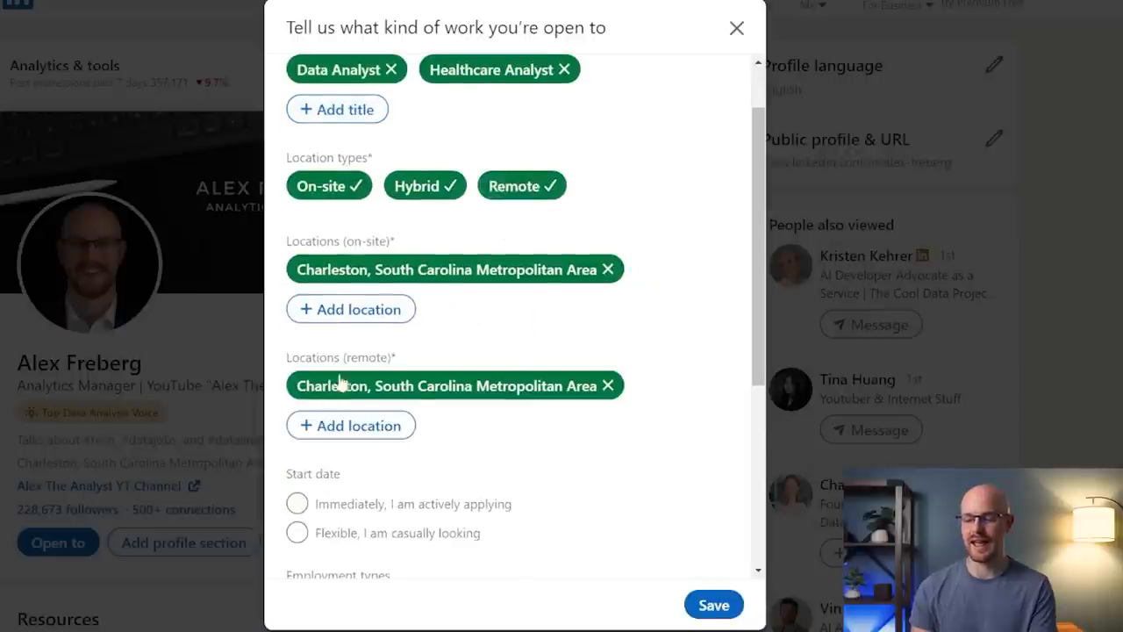
pyautogui.moveTo(491, 316)
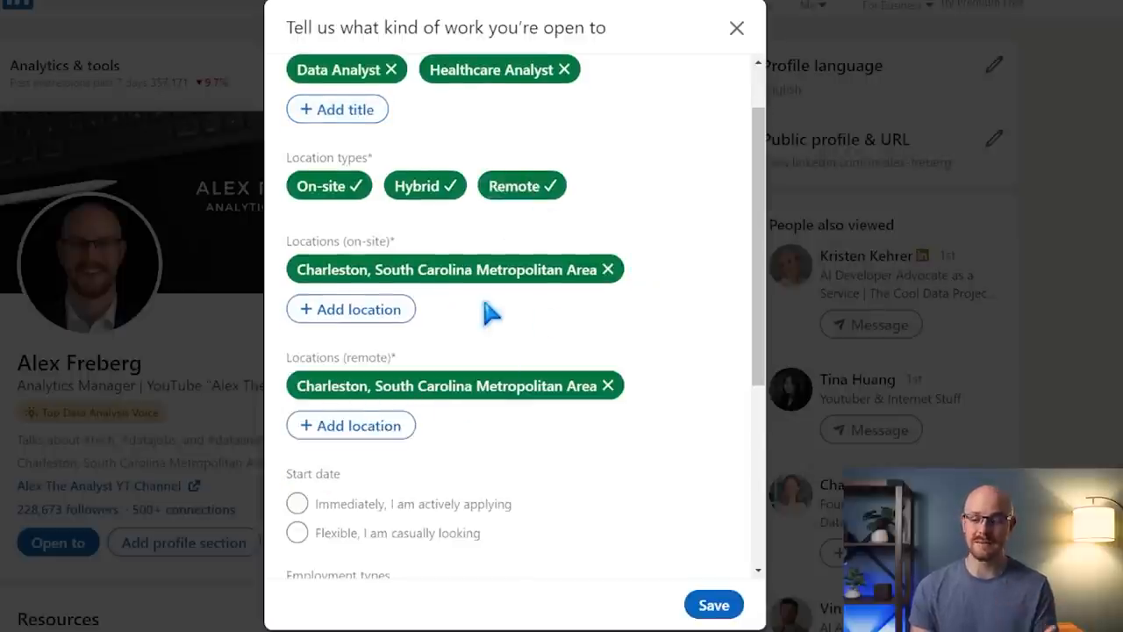
pyautogui.moveTo(421, 361)
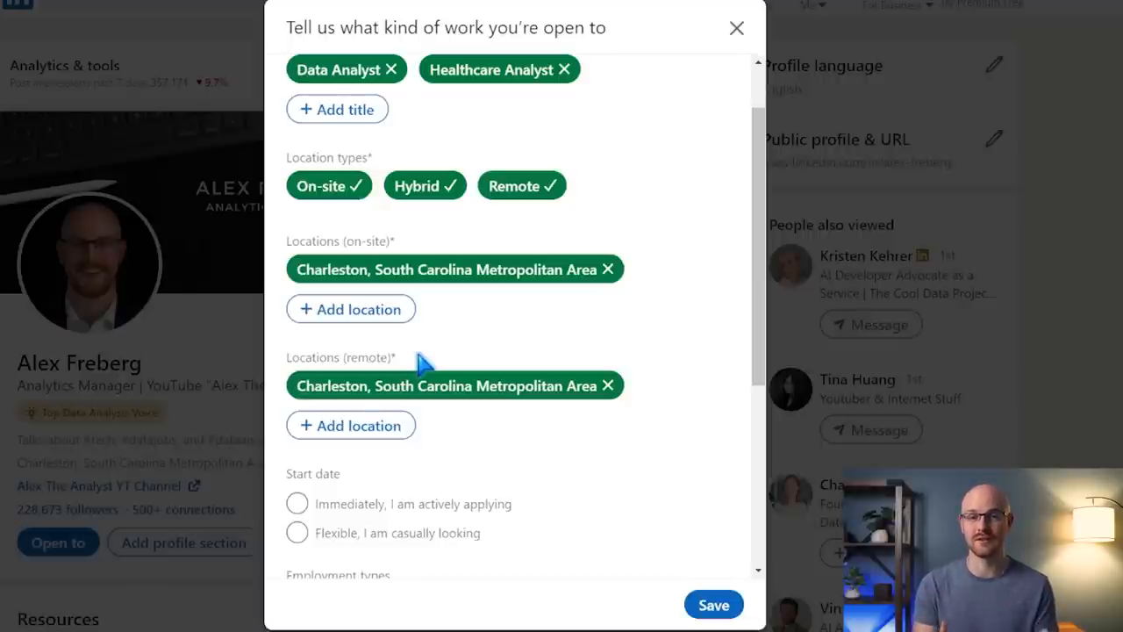
pyautogui.moveTo(407, 249)
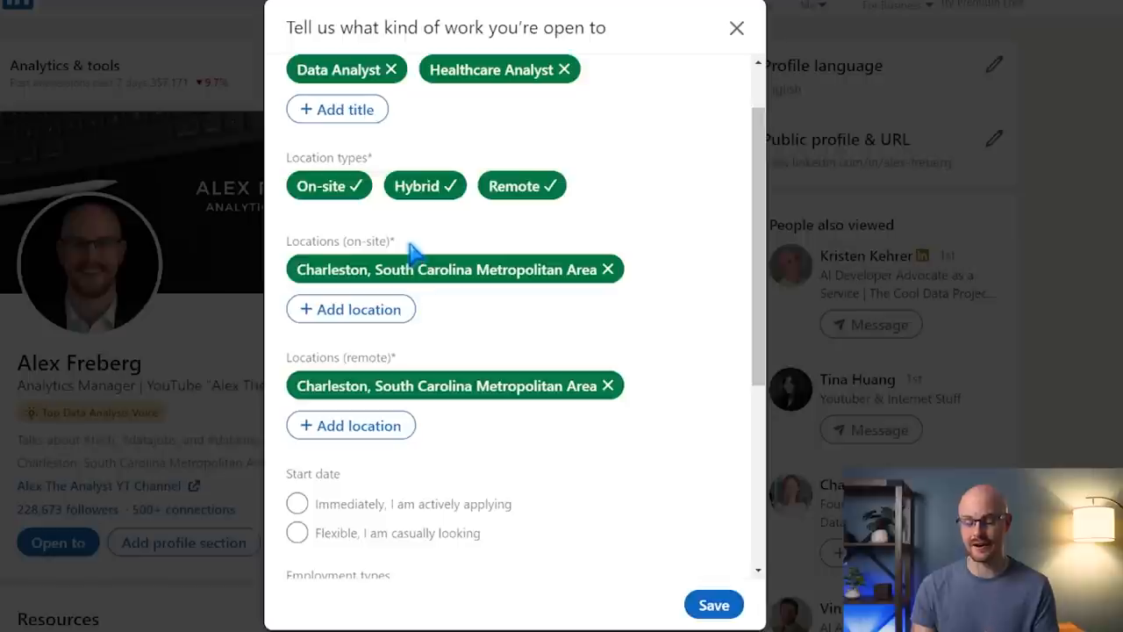
pyautogui.moveTo(412, 249)
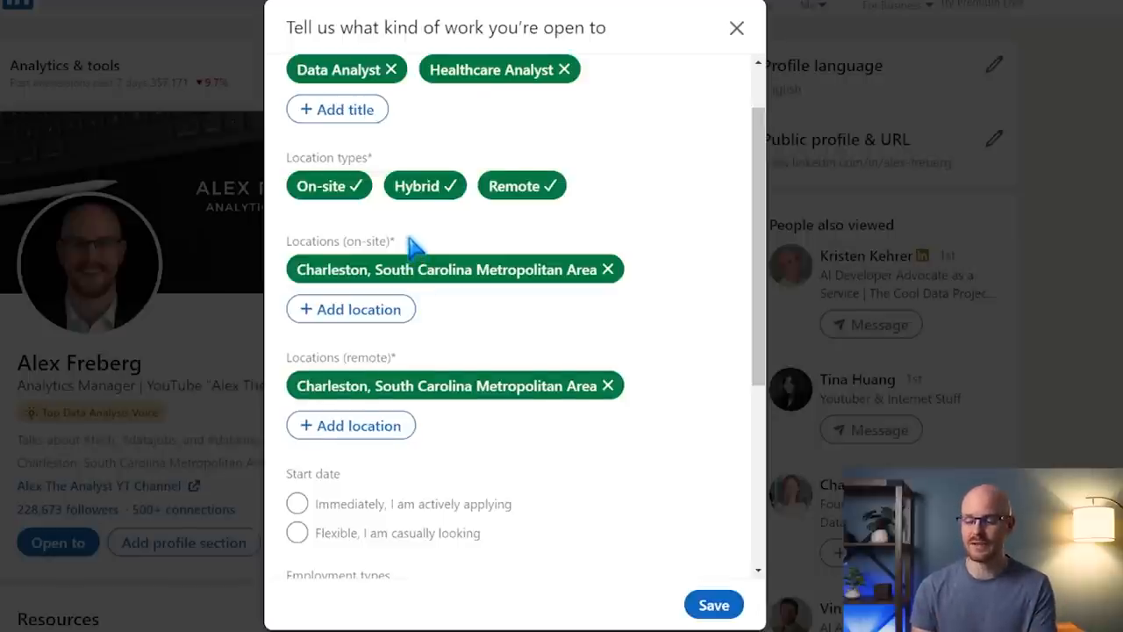
pyautogui.scroll(-3)
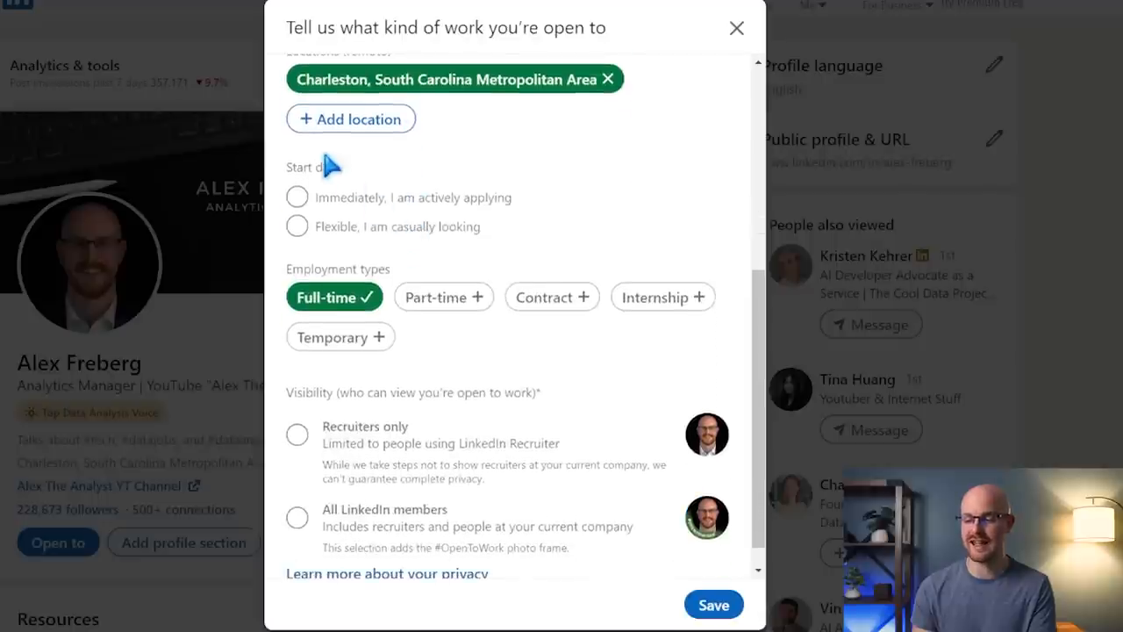
pyautogui.moveTo(351, 235)
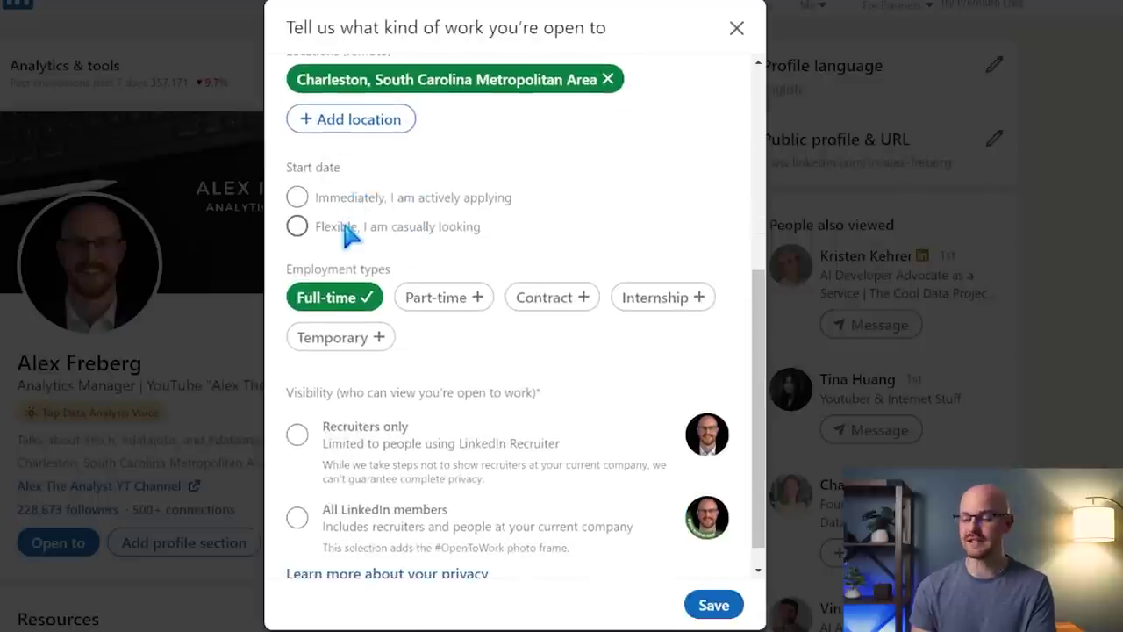
pyautogui.moveTo(349, 250)
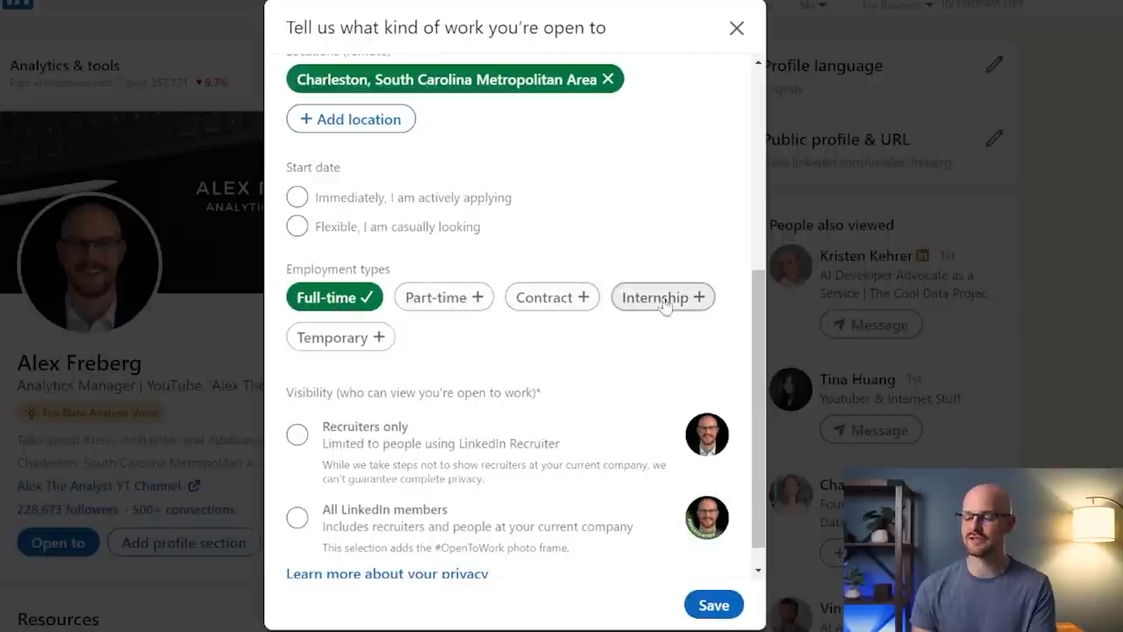
pyautogui.moveTo(382, 351)
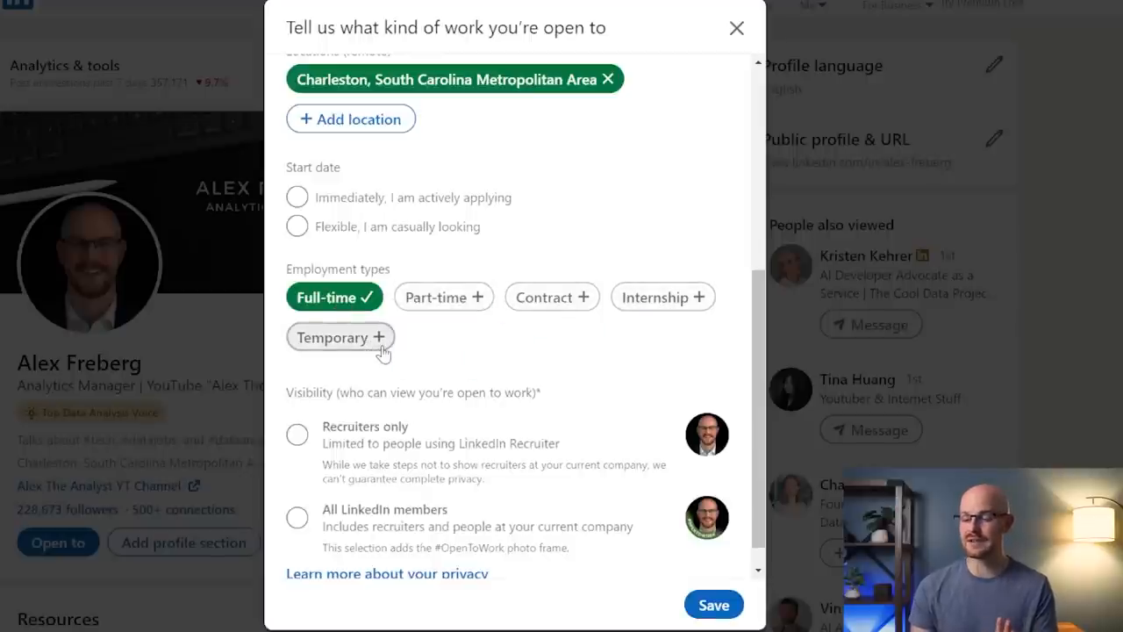
pyautogui.moveTo(550, 296)
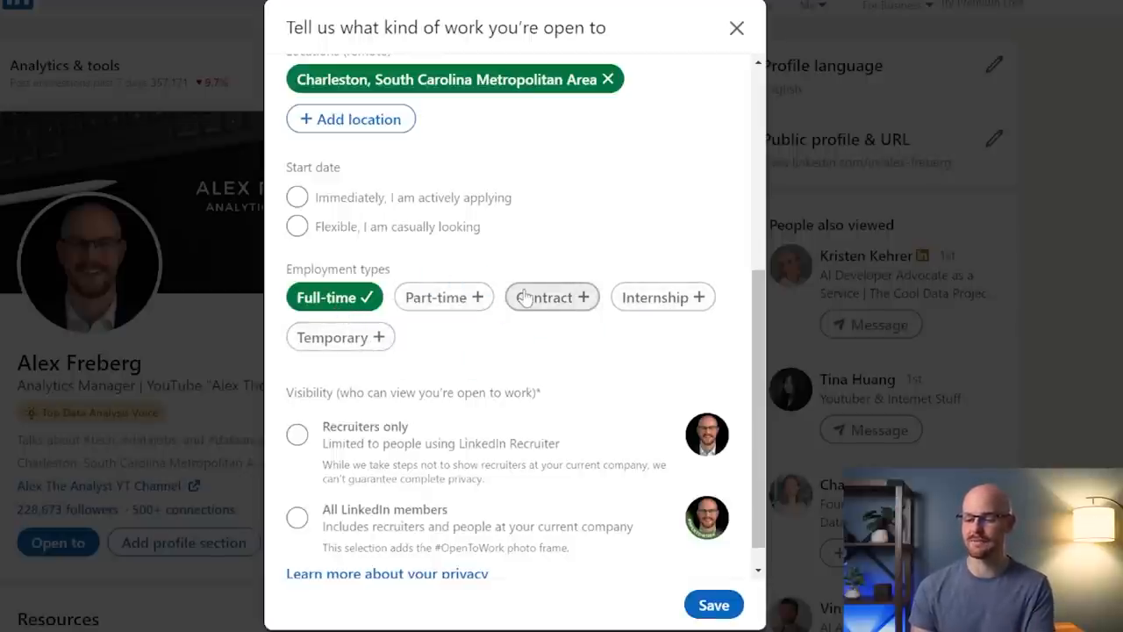
pyautogui.scroll(3)
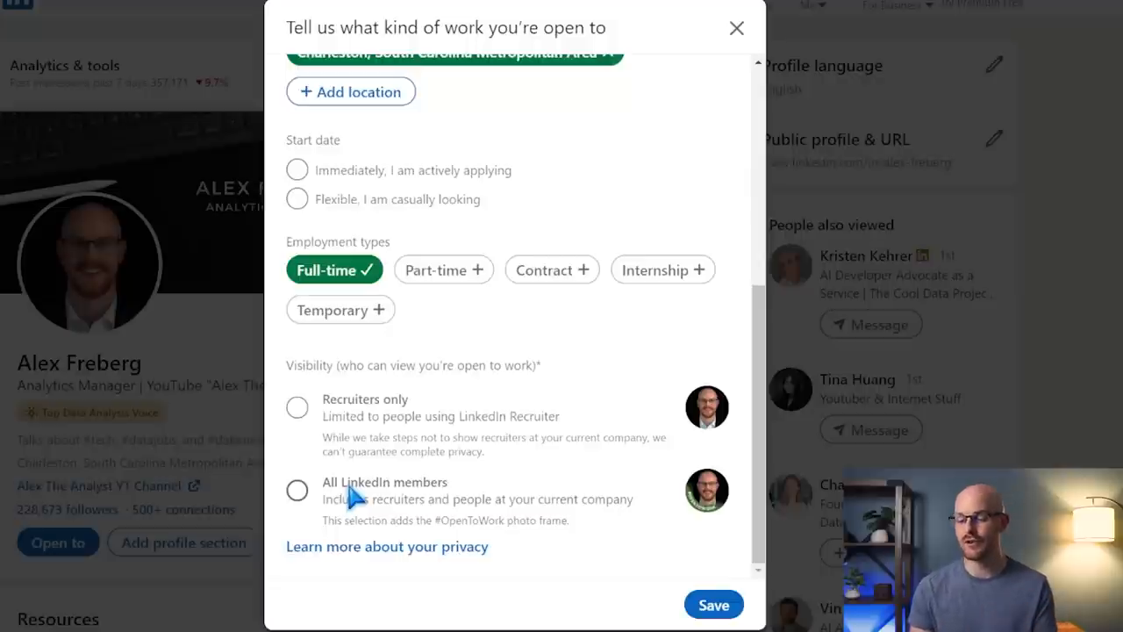
pyautogui.moveTo(372, 439)
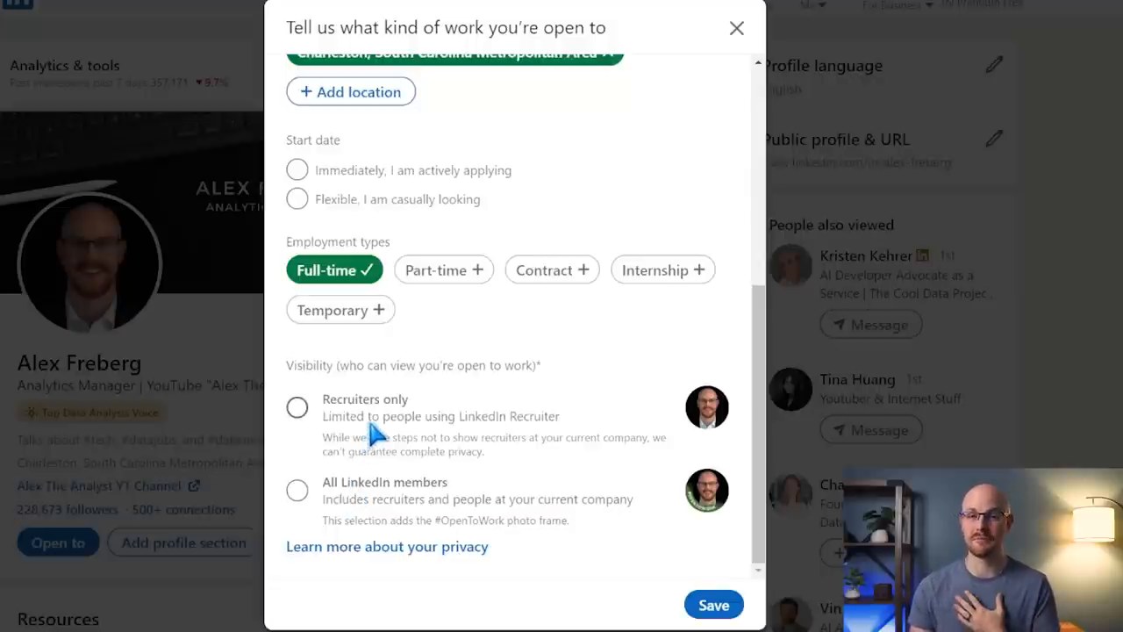
pyautogui.moveTo(372, 426)
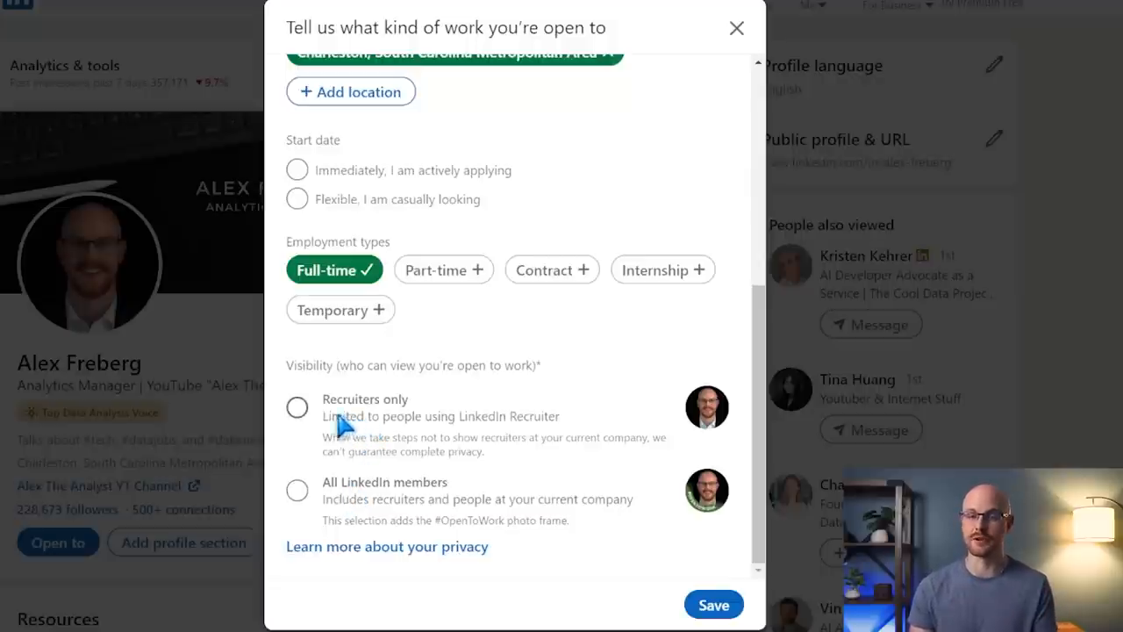
pyautogui.moveTo(512, 382)
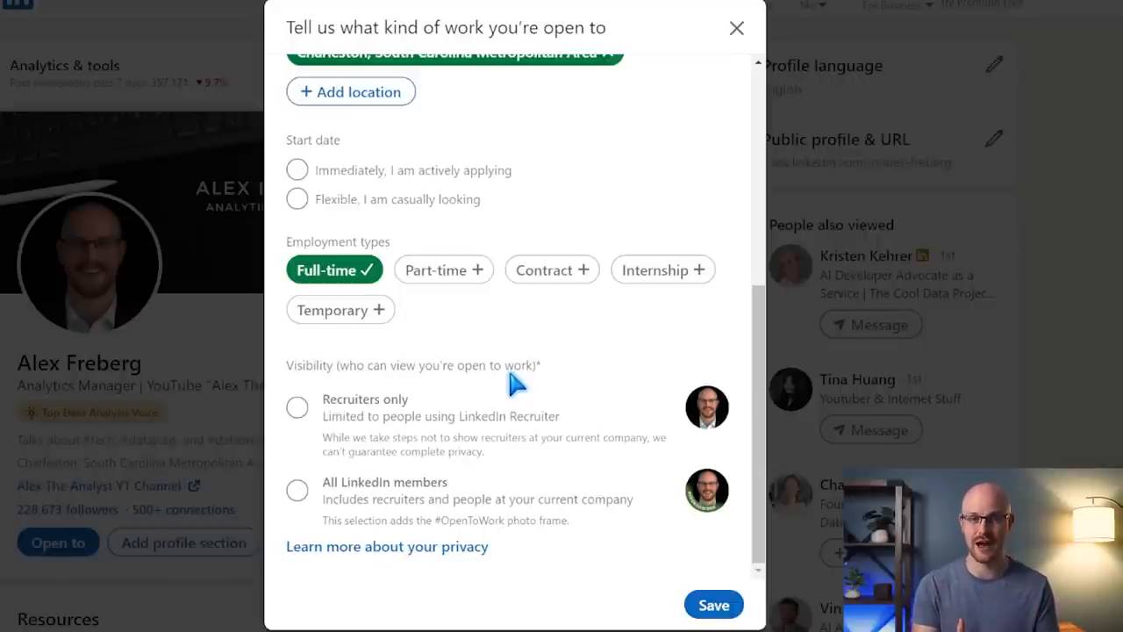
pyautogui.moveTo(600, 465)
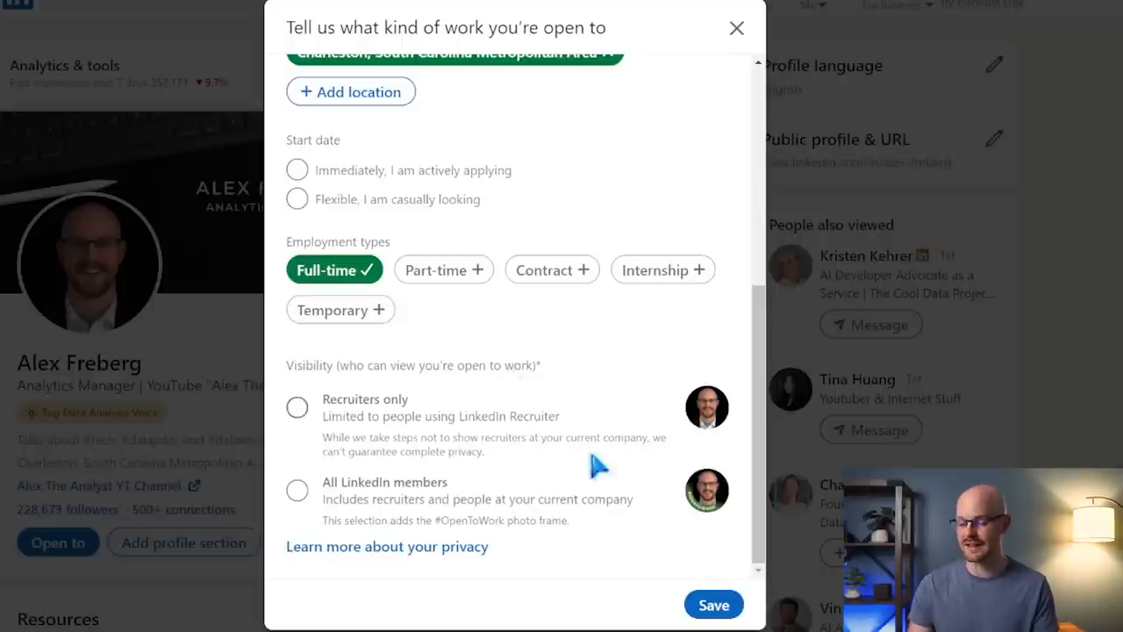
pyautogui.click(737, 28)
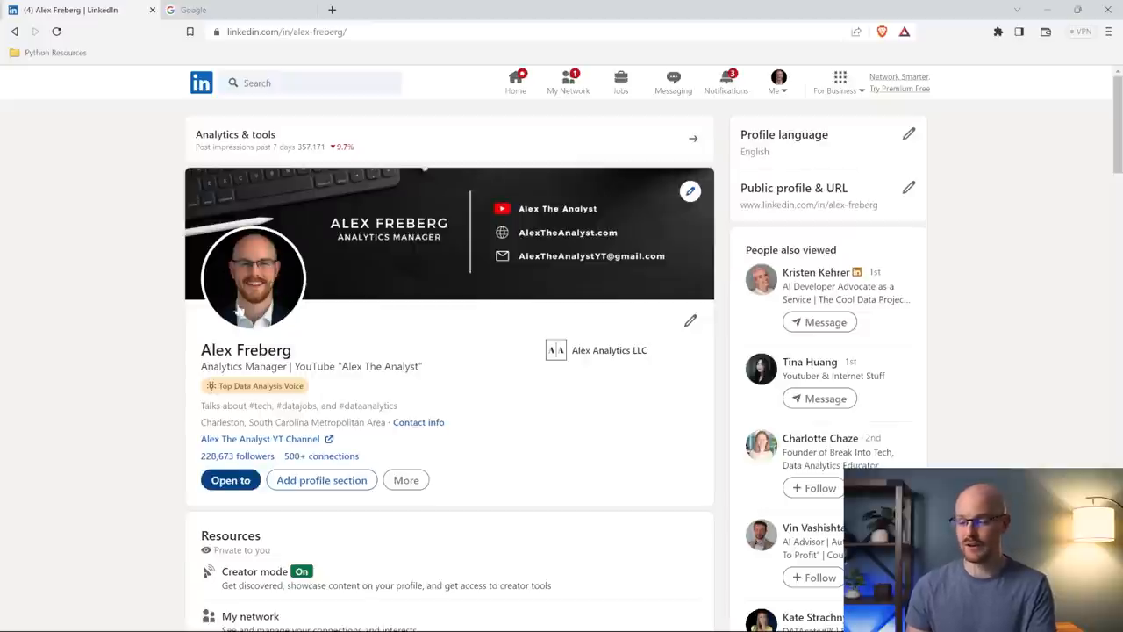
pyautogui.moveTo(179, 273)
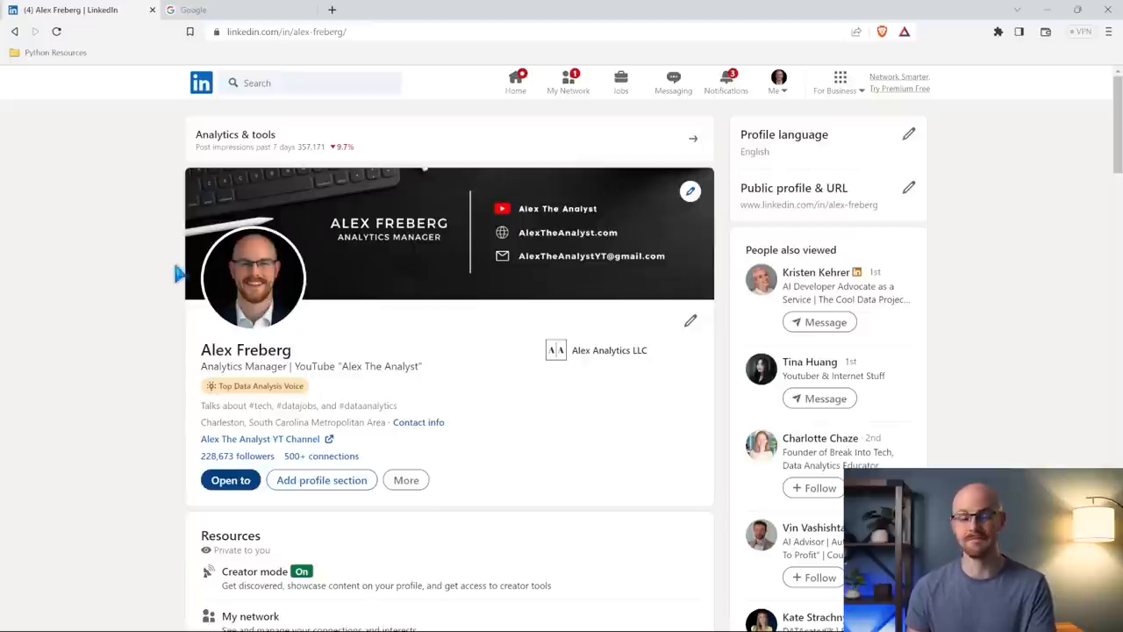
pyautogui.scroll(-3)
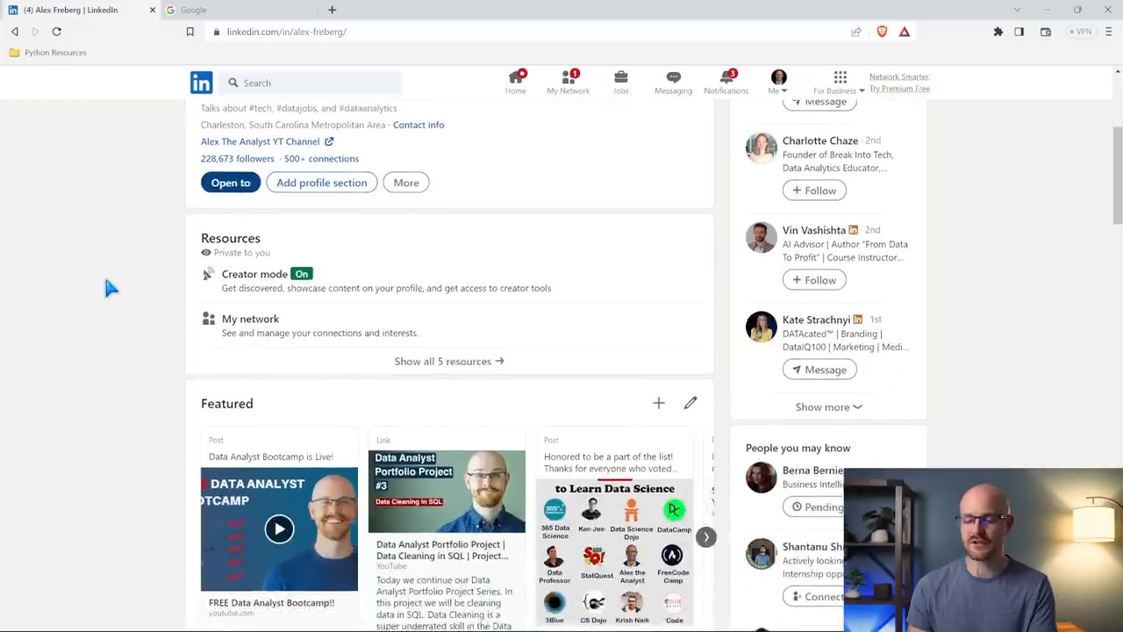
pyautogui.scroll(-3)
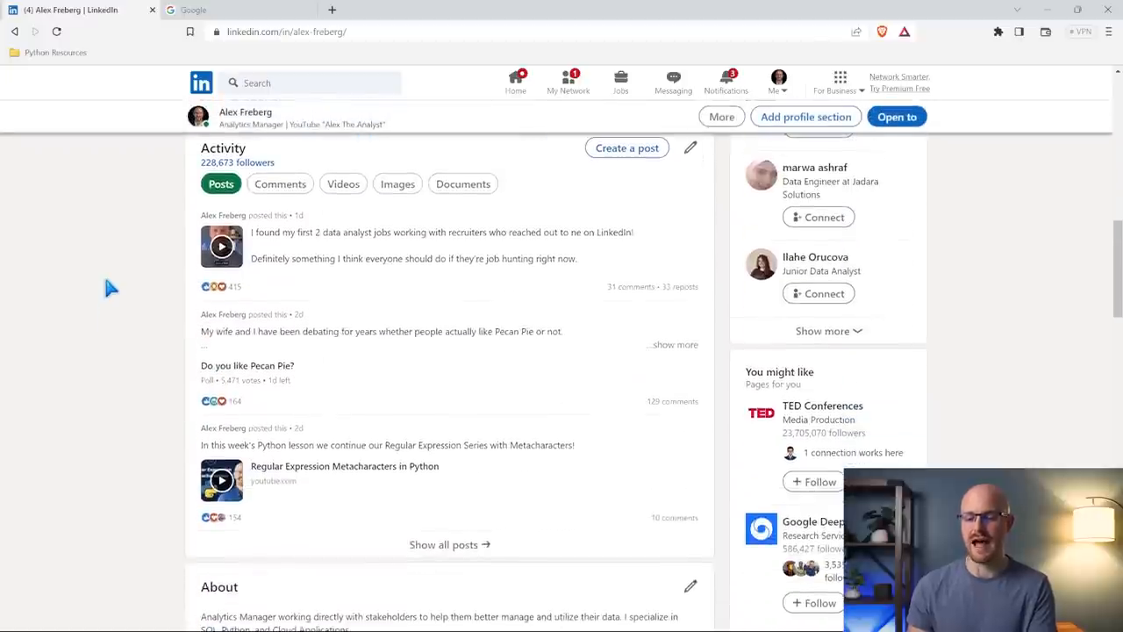
pyautogui.moveTo(439, 477)
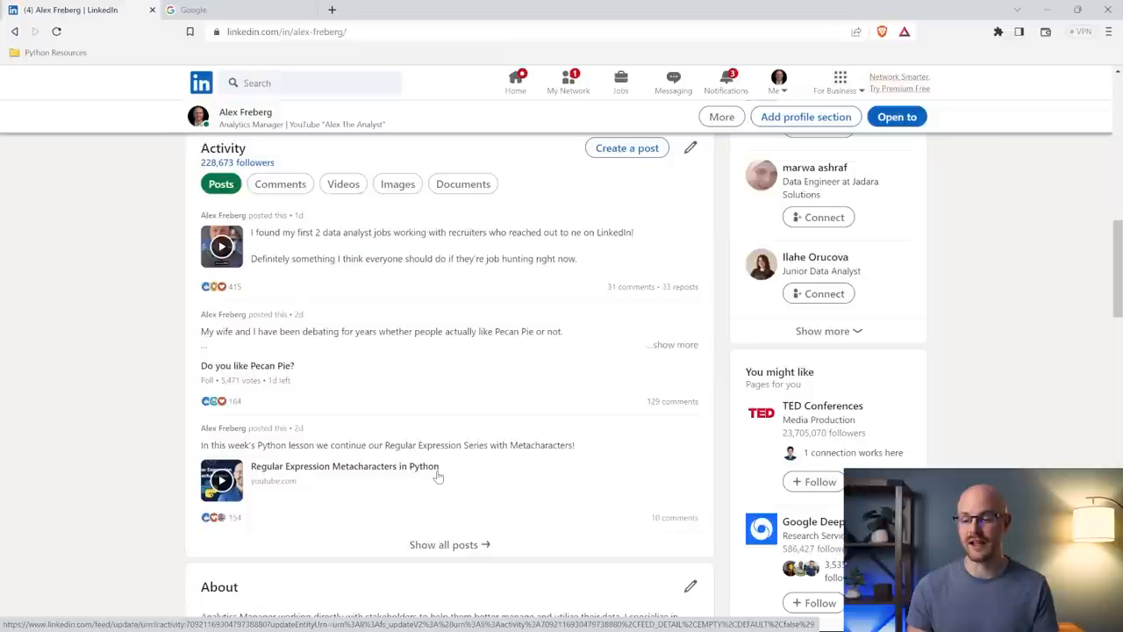
pyautogui.moveTo(464, 261)
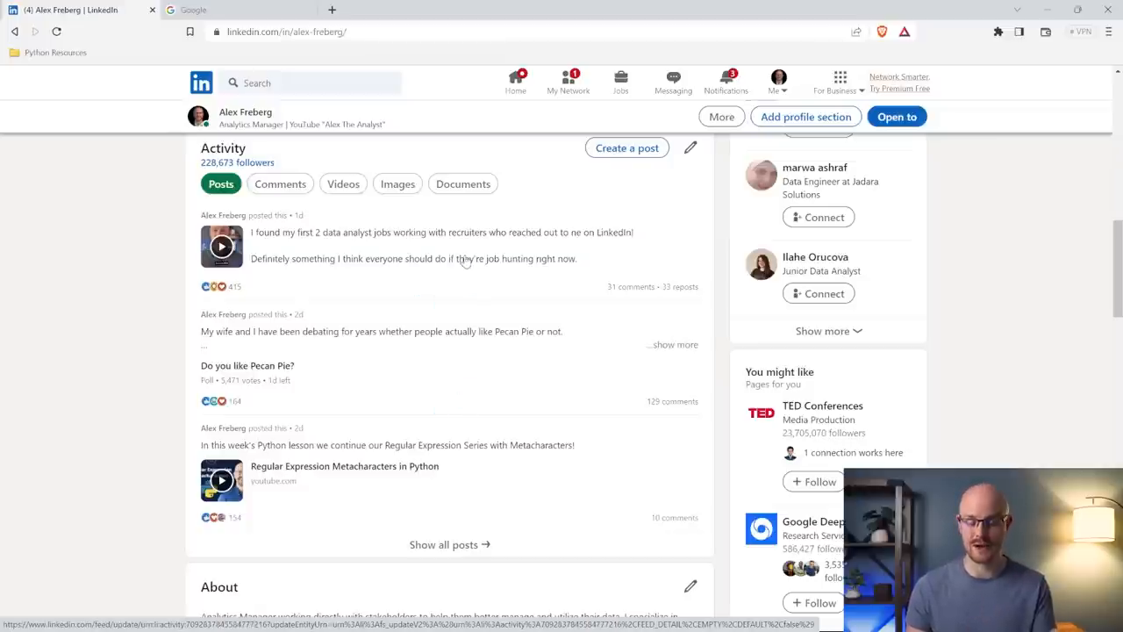
pyautogui.moveTo(122, 333)
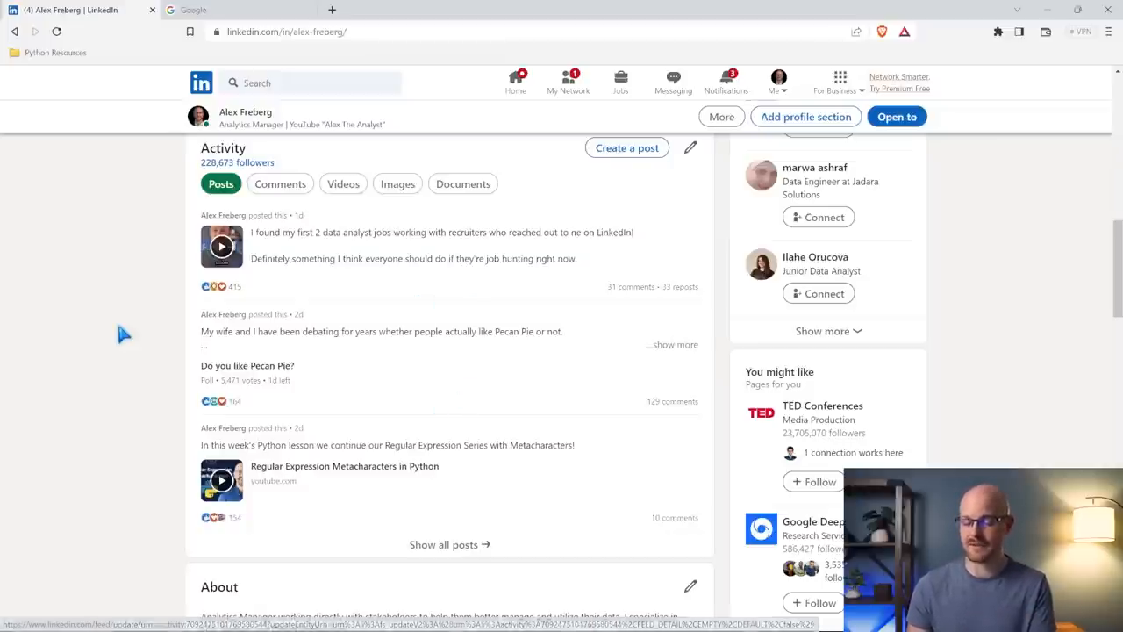
pyautogui.scroll(-3)
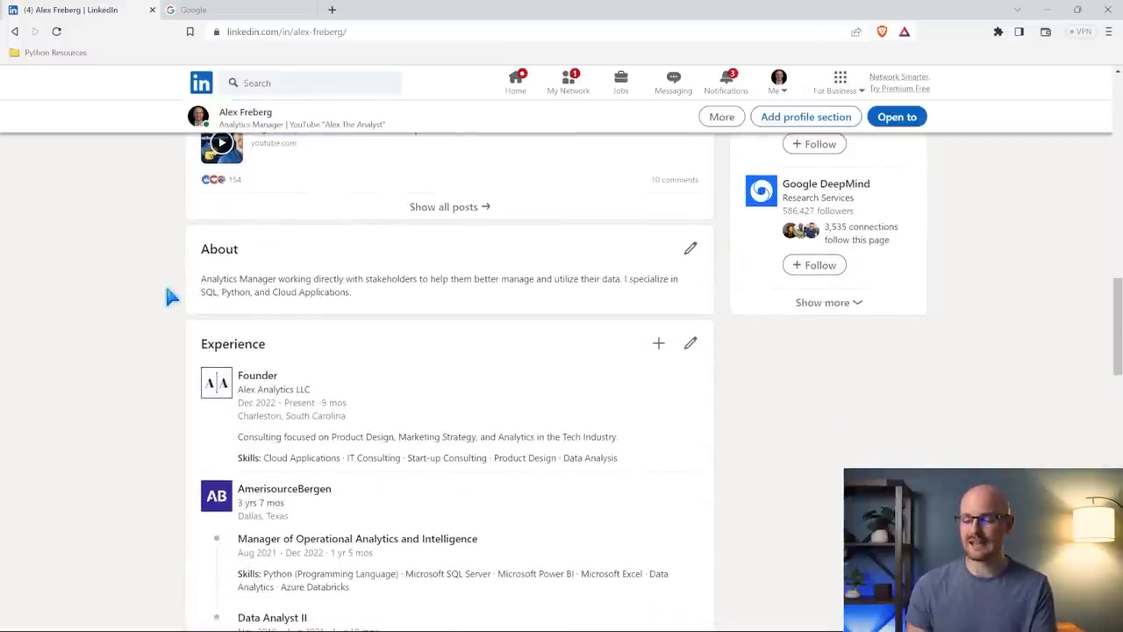
pyautogui.scroll(-3)
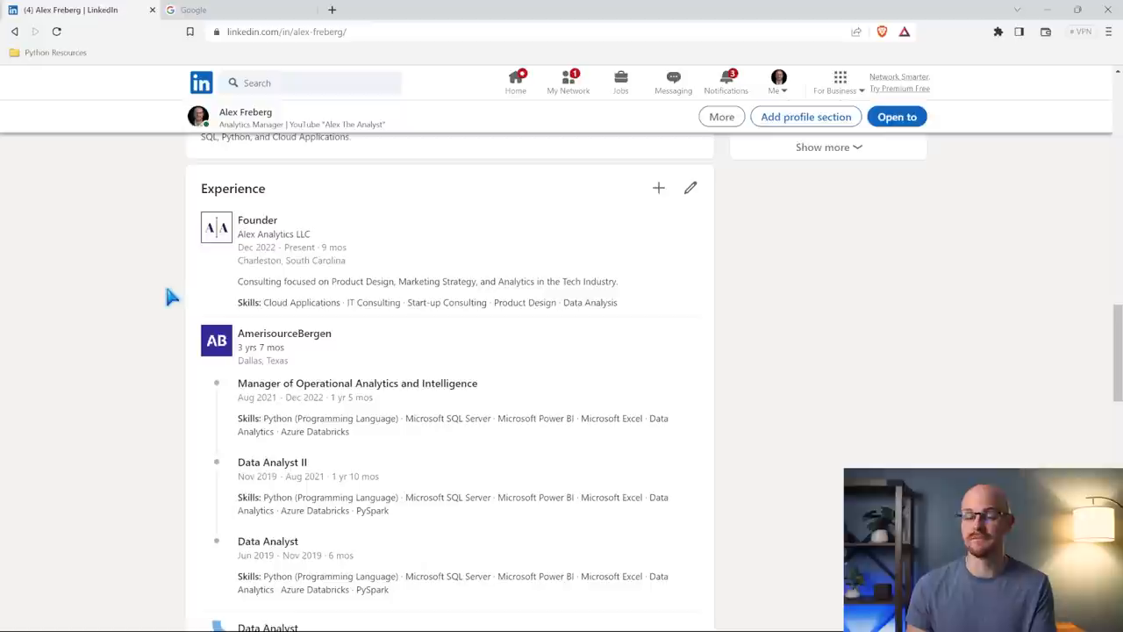
pyautogui.scroll(-3)
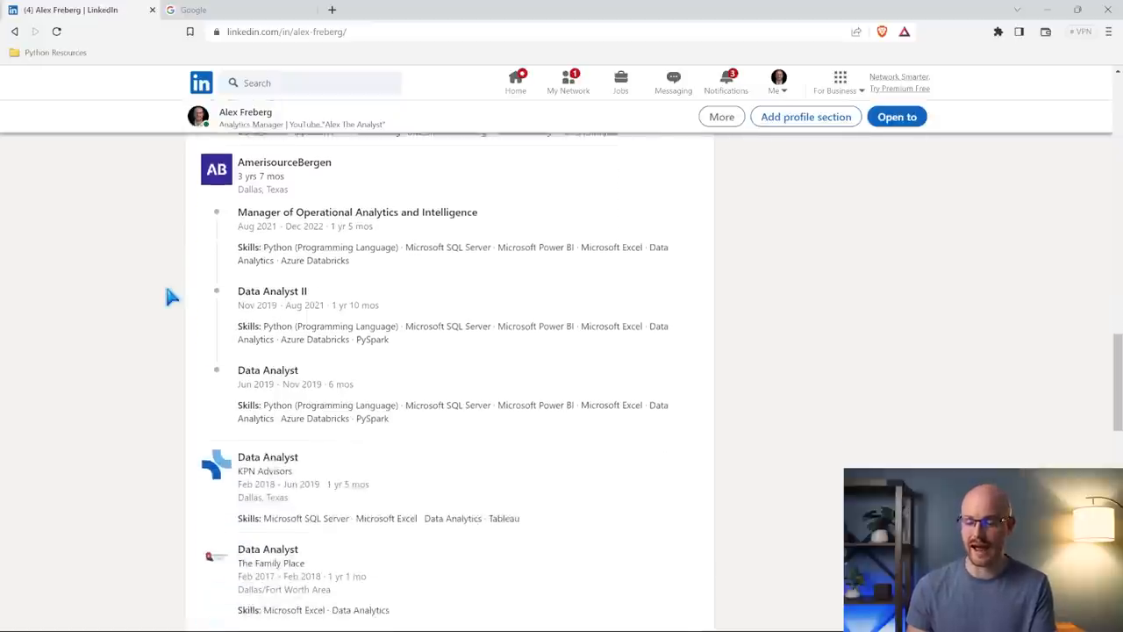
pyautogui.scroll(-3)
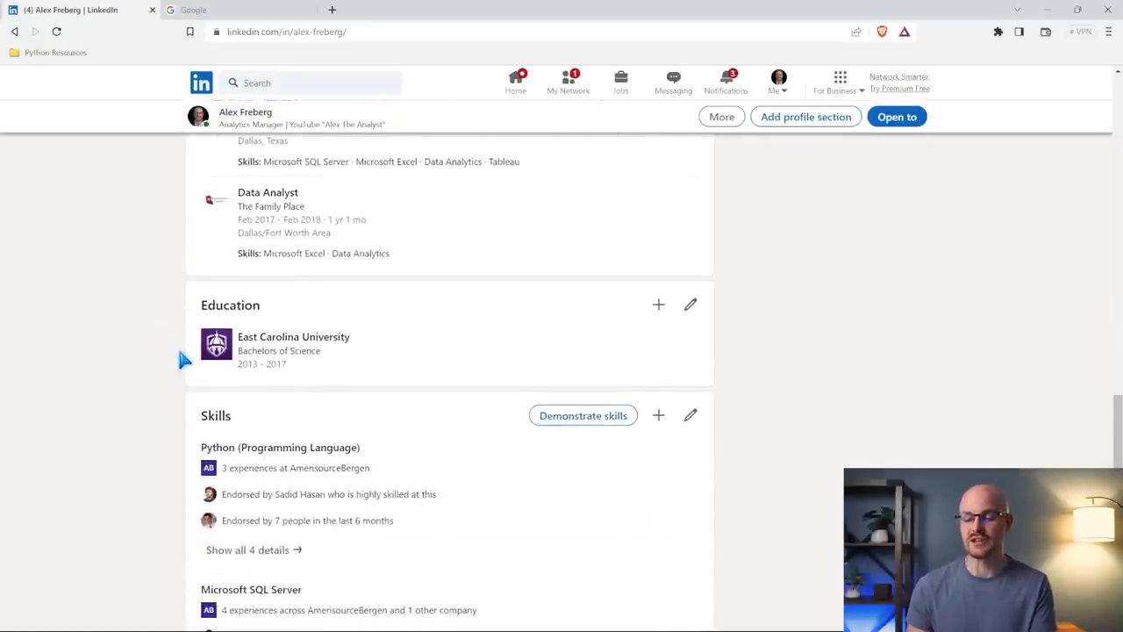
pyautogui.scroll(-3)
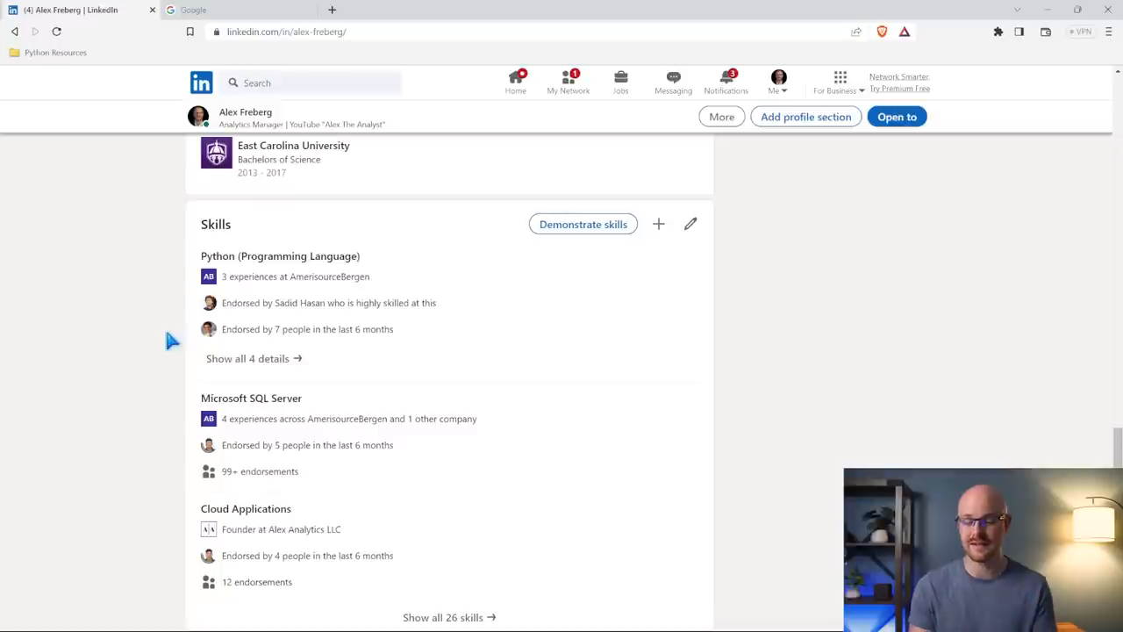
pyautogui.moveTo(447, 337)
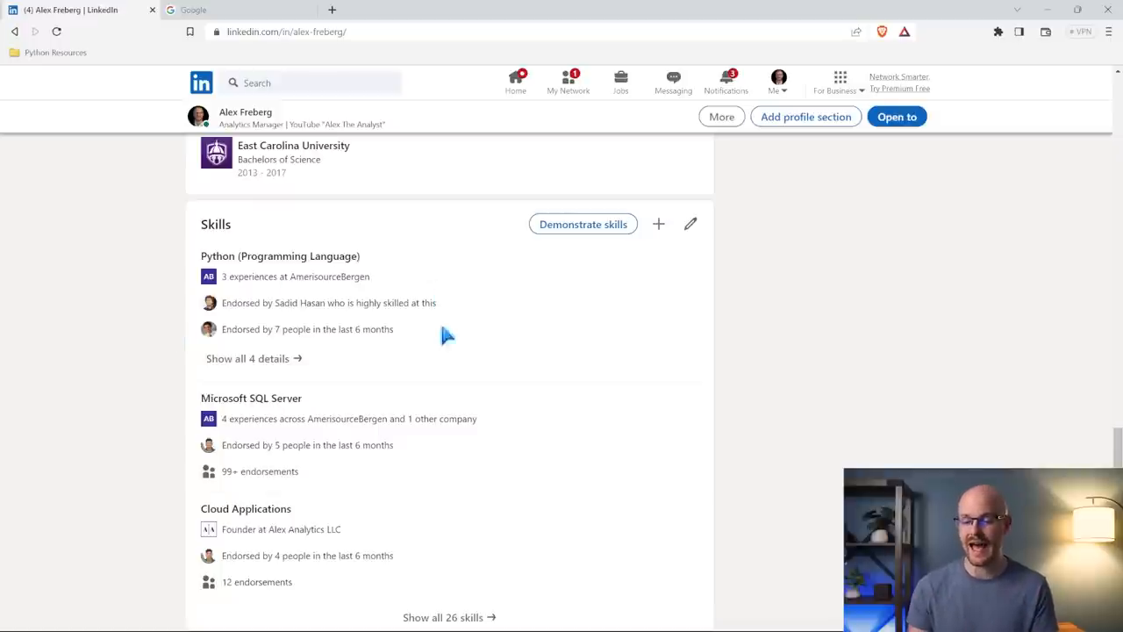
pyautogui.scroll(-3)
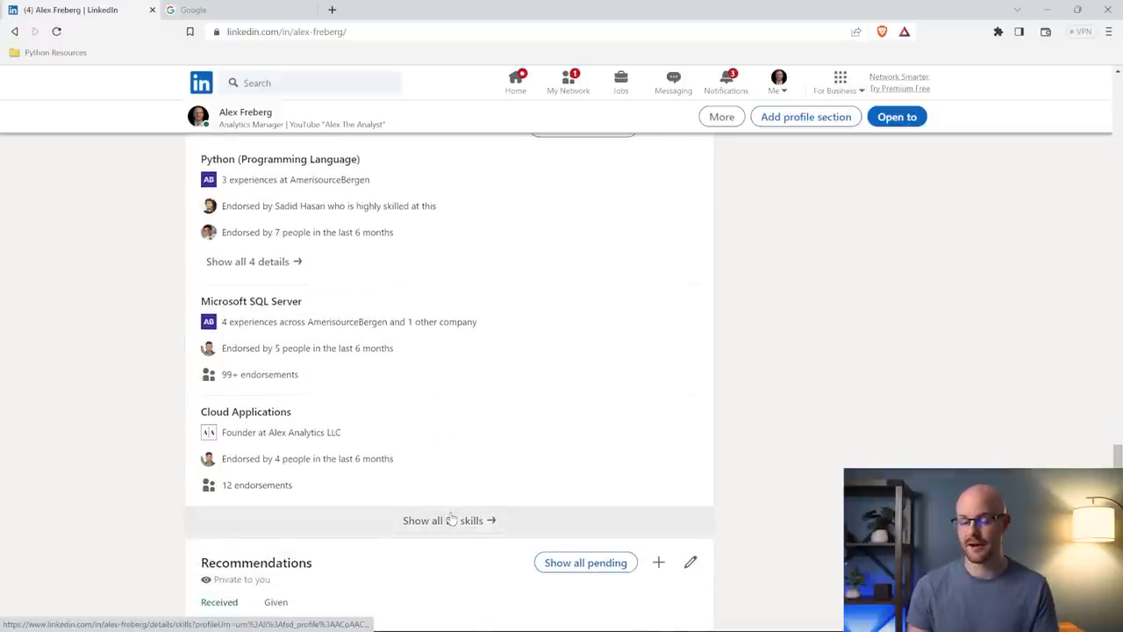
# - Review the full list of 26 profile skills to the end, then return to the profile
pyautogui.click(448, 520)
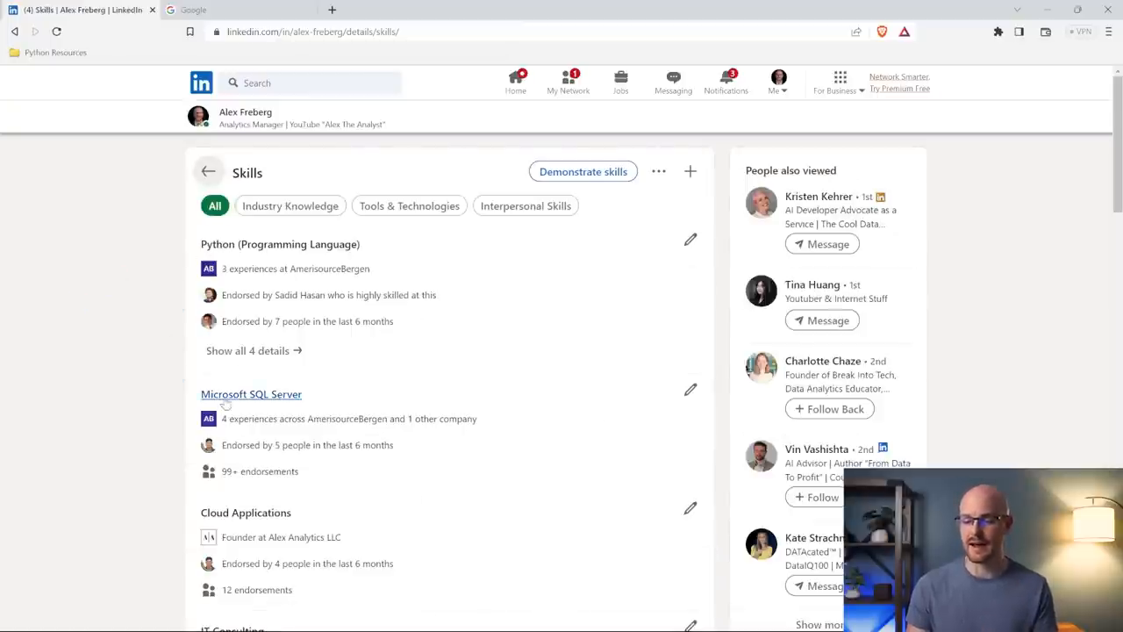
pyautogui.scroll(-3)
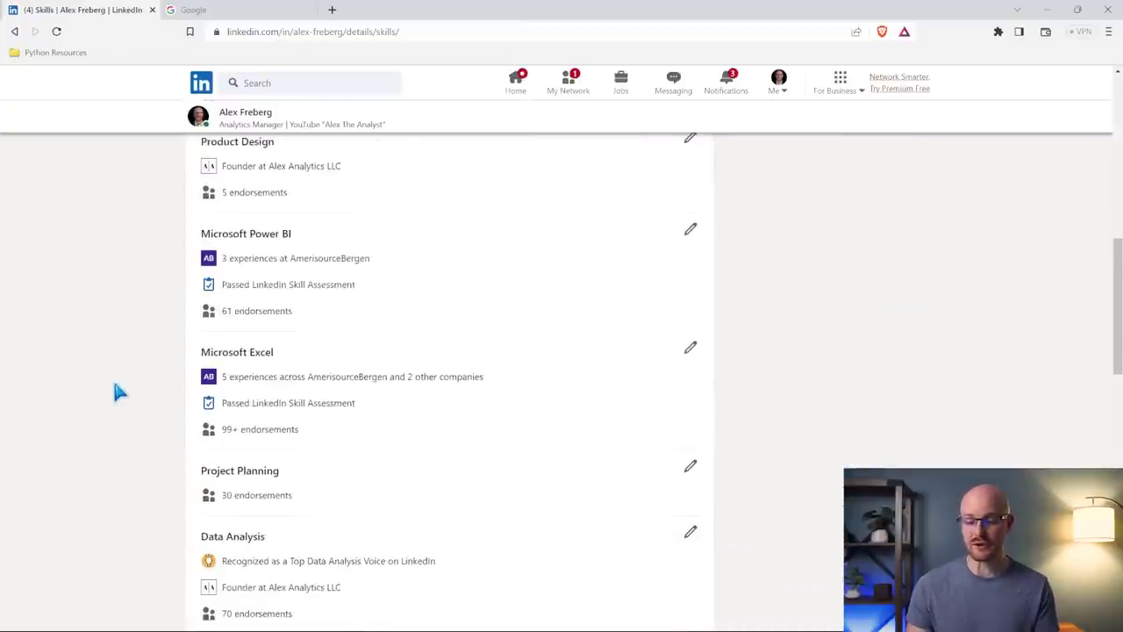
pyautogui.scroll(-3)
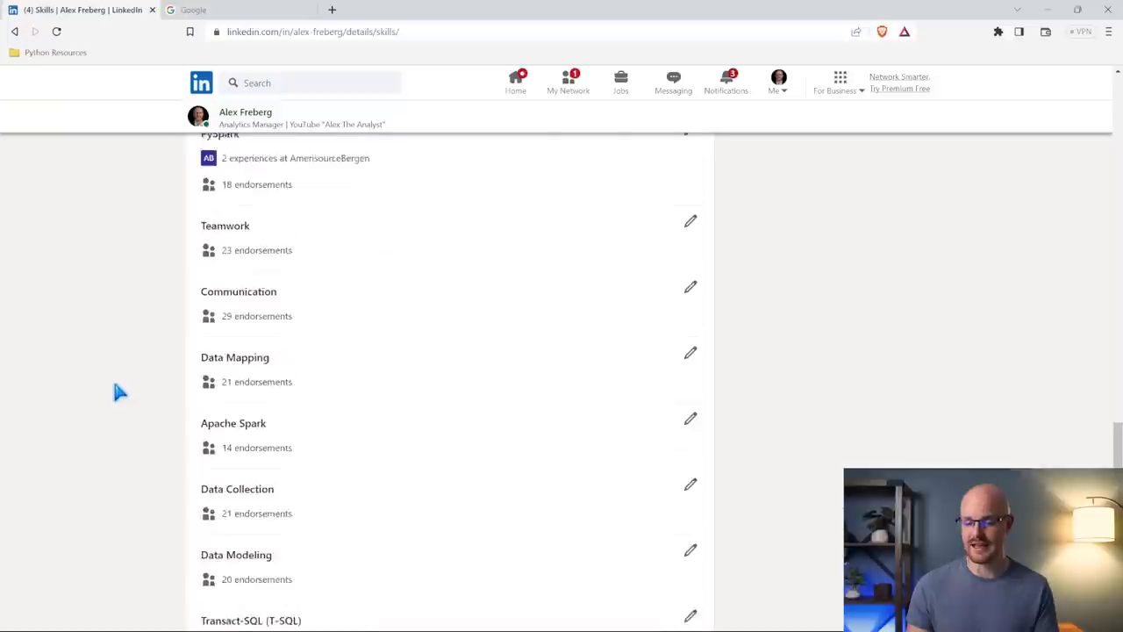
pyautogui.scroll(-3)
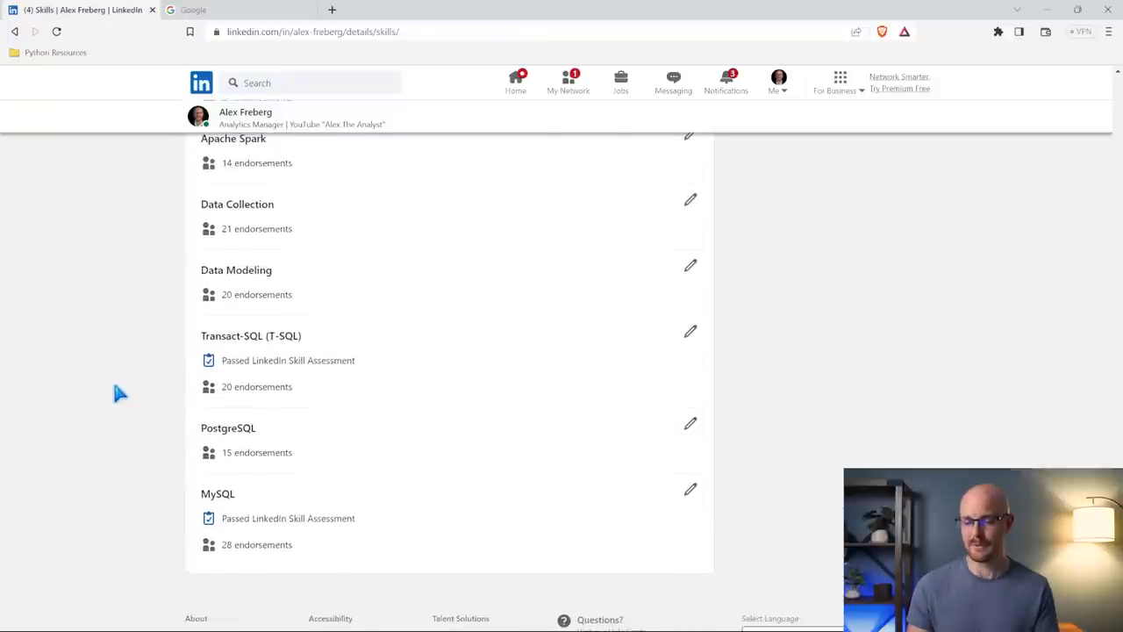
pyautogui.moveTo(195, 428)
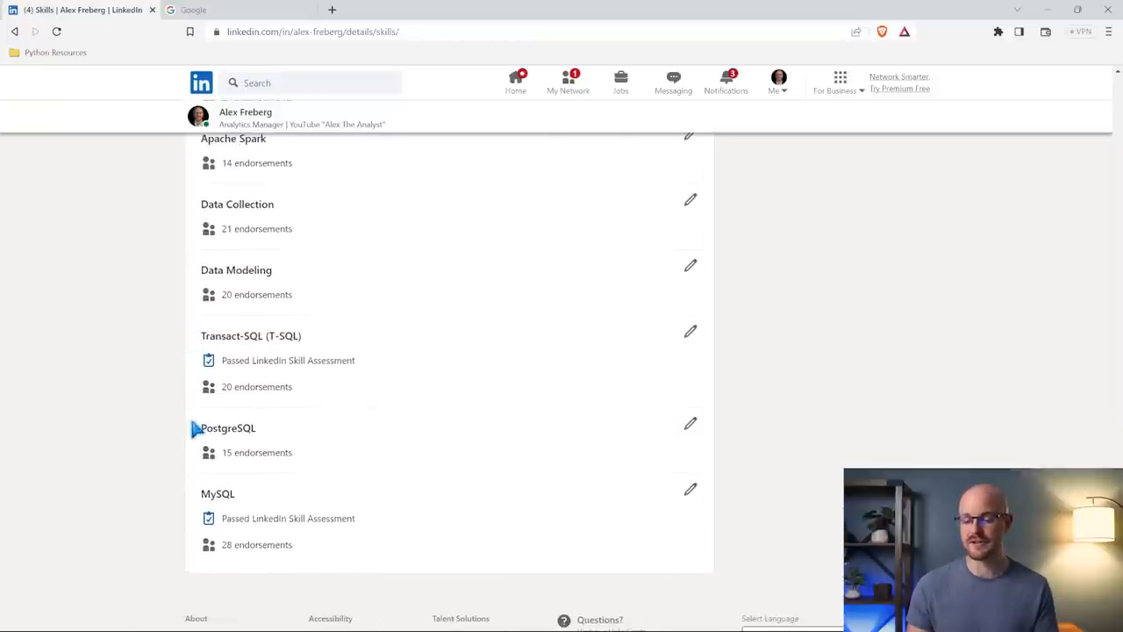
pyautogui.moveTo(102, 320)
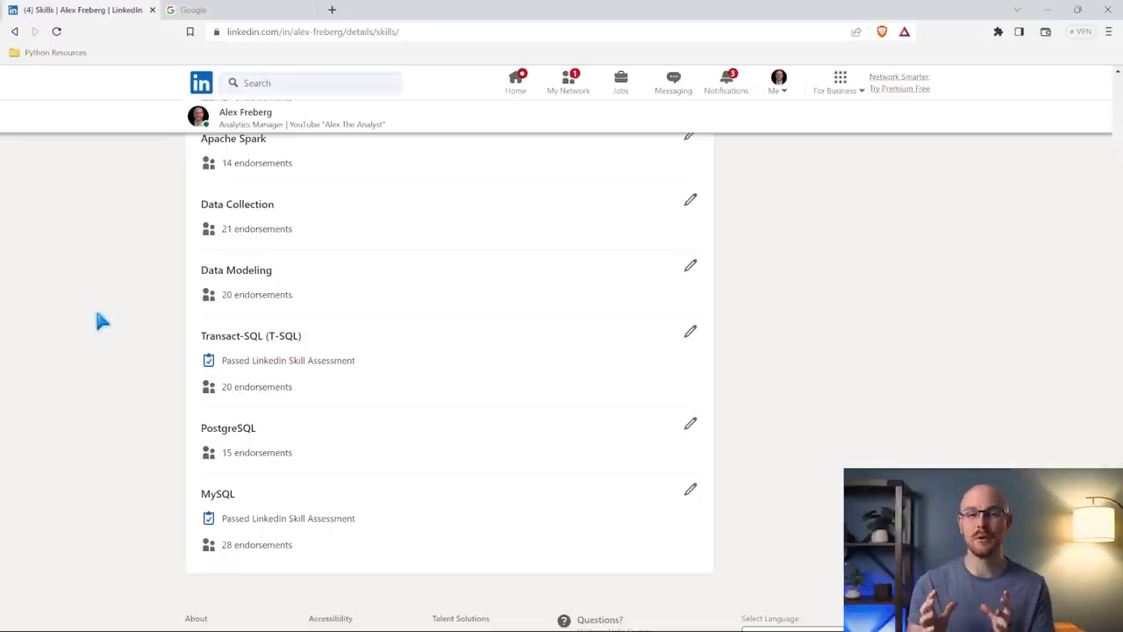
pyautogui.click(14, 32)
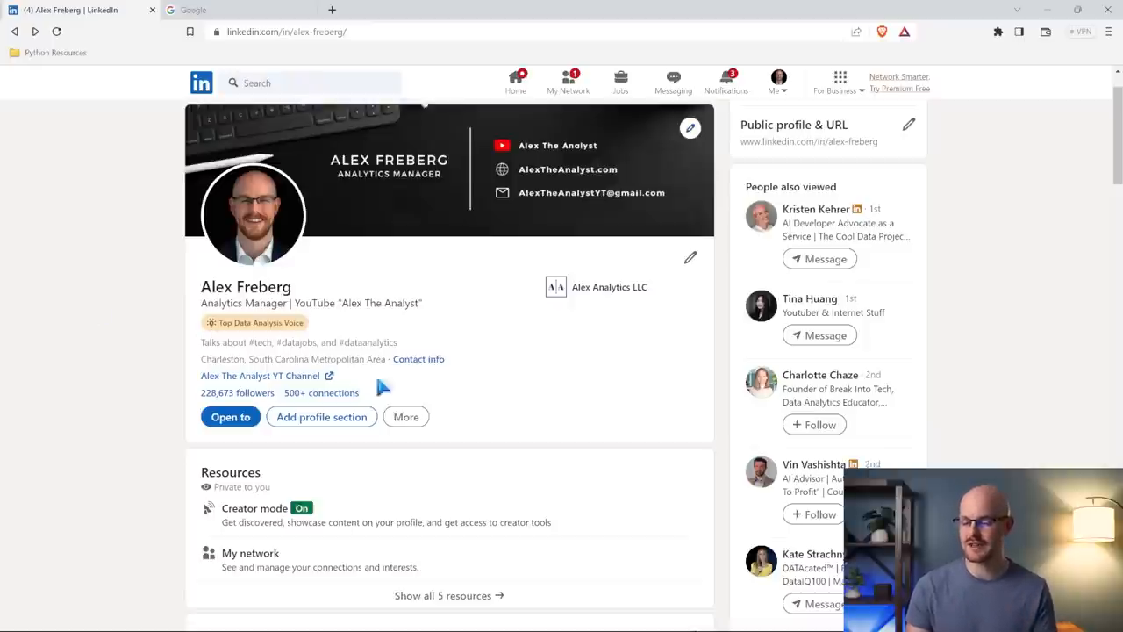
pyautogui.click(405, 415)
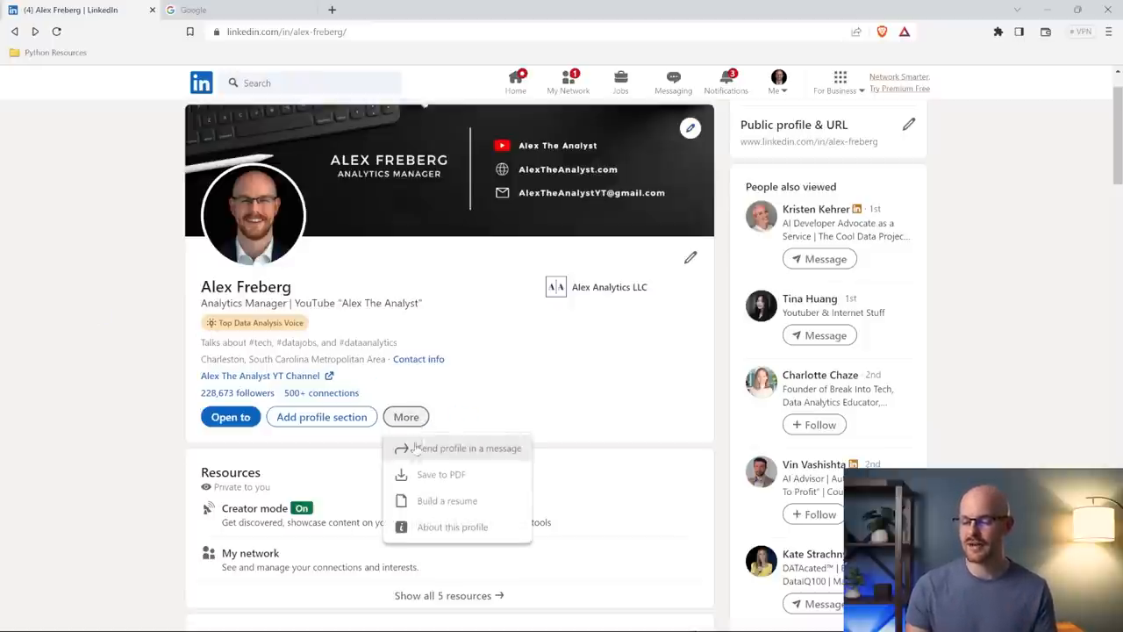
pyautogui.click(446, 500)
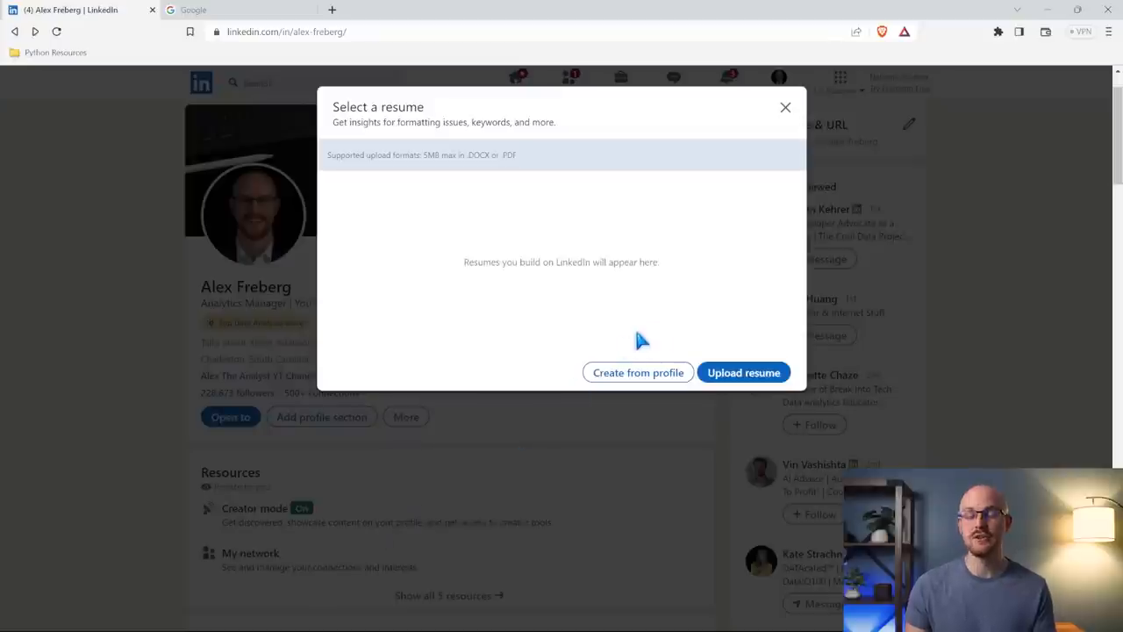
pyautogui.moveTo(676, 335)
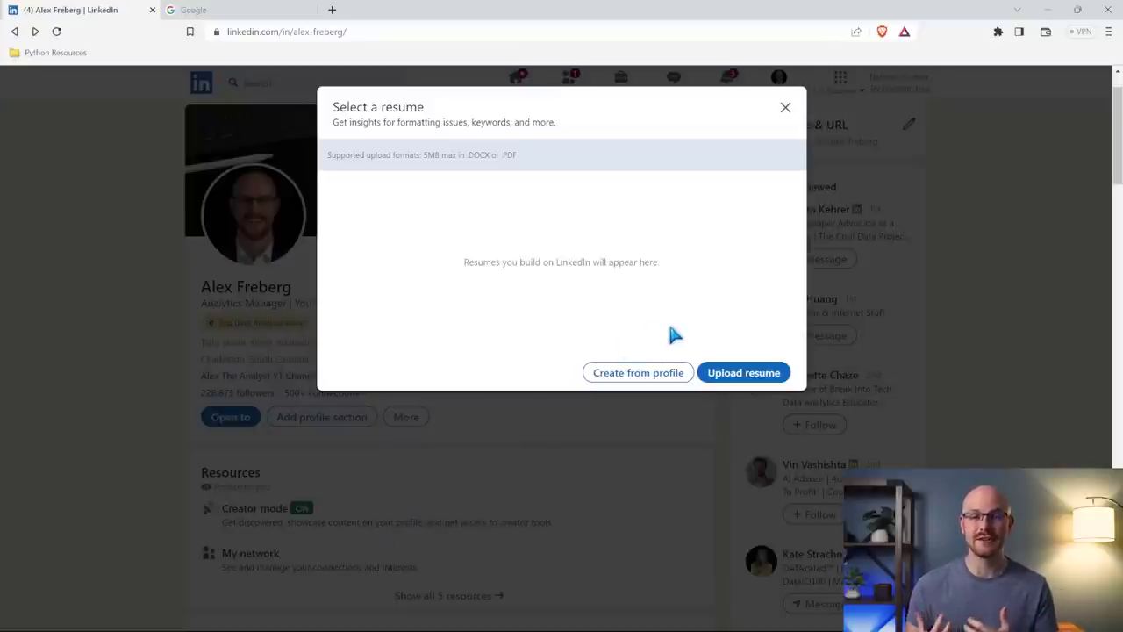
pyautogui.click(785, 107)
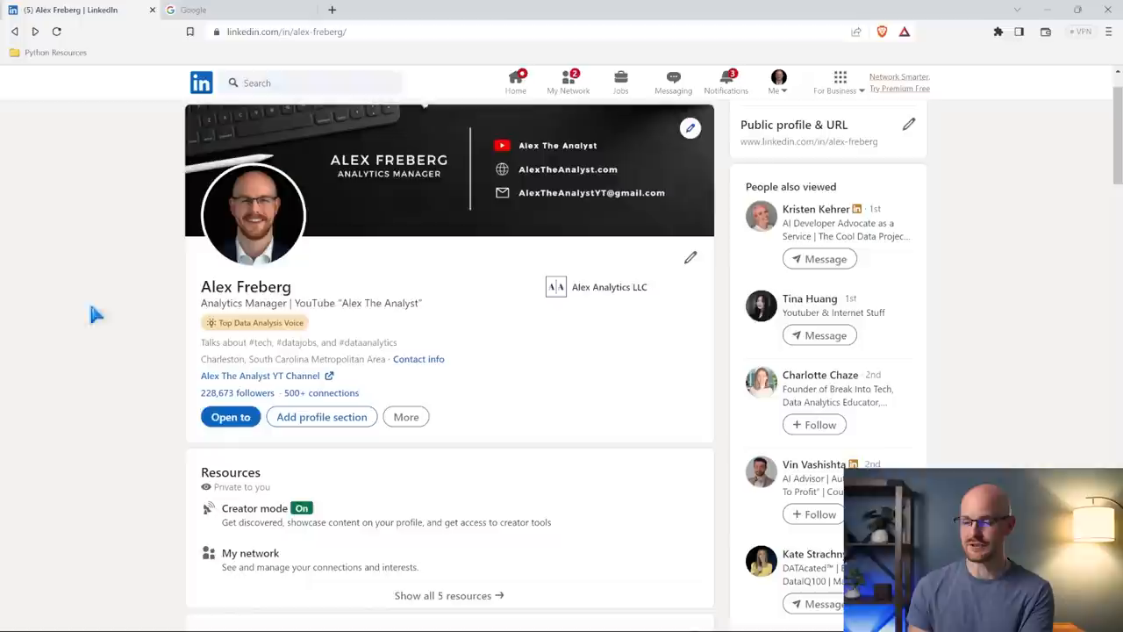
# - Rerun the recent 'data analyst' job search and browse its results
pyautogui.click(621, 82)
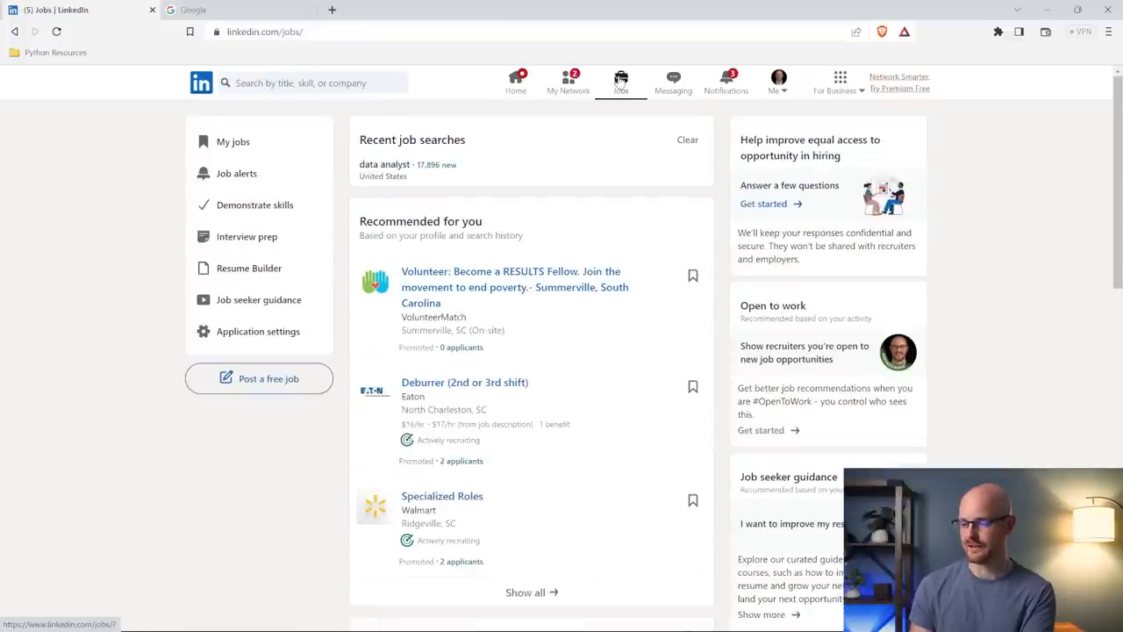
pyautogui.click(385, 165)
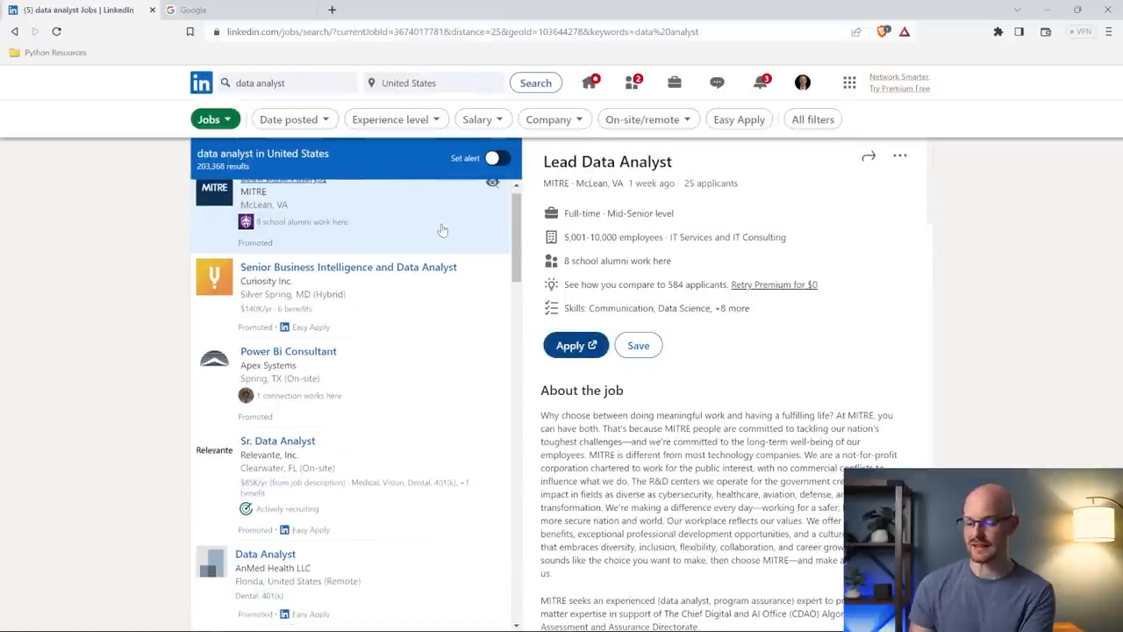
pyautogui.scroll(-3)
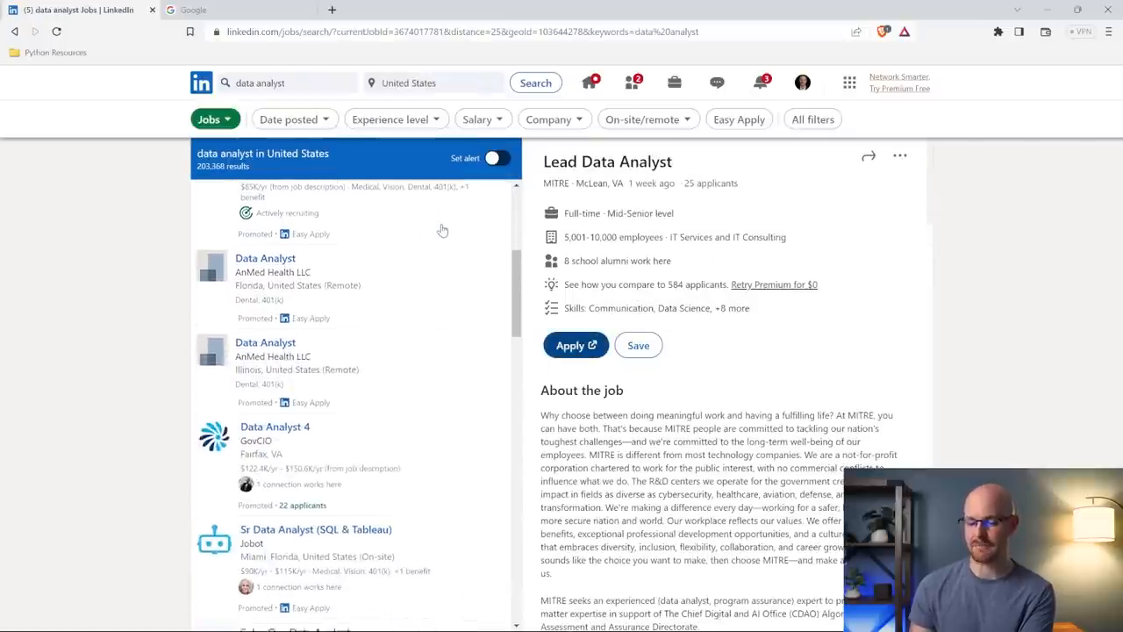
pyautogui.scroll(-3)
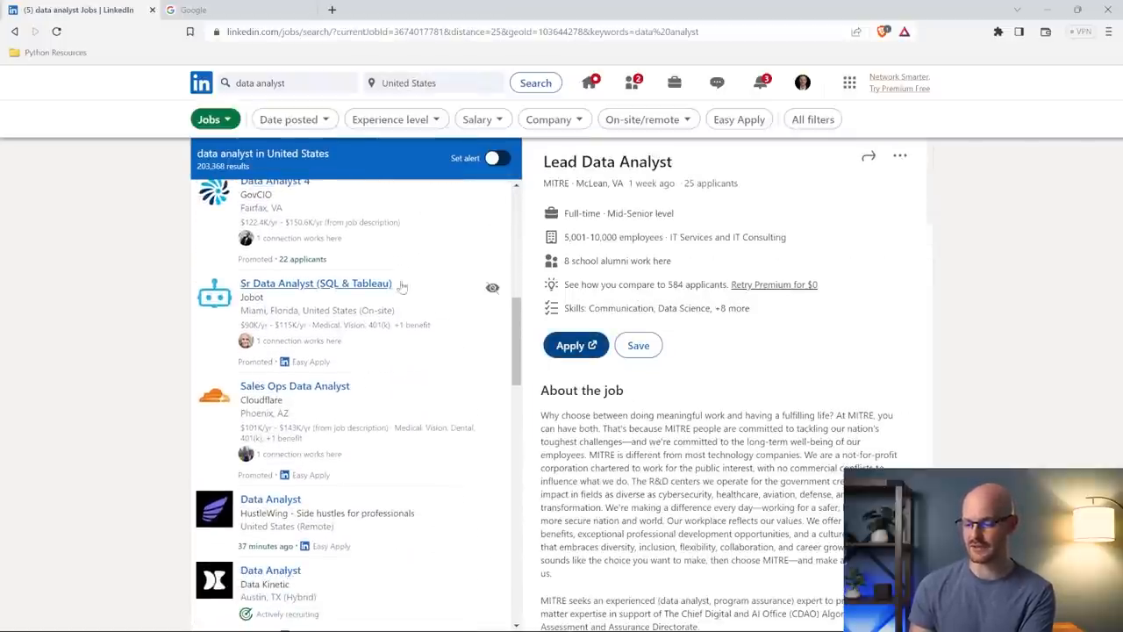
# - View the Sr Data Analyst (SQL & Tableau) posting and go to Jobot's company page
pyautogui.click(316, 284)
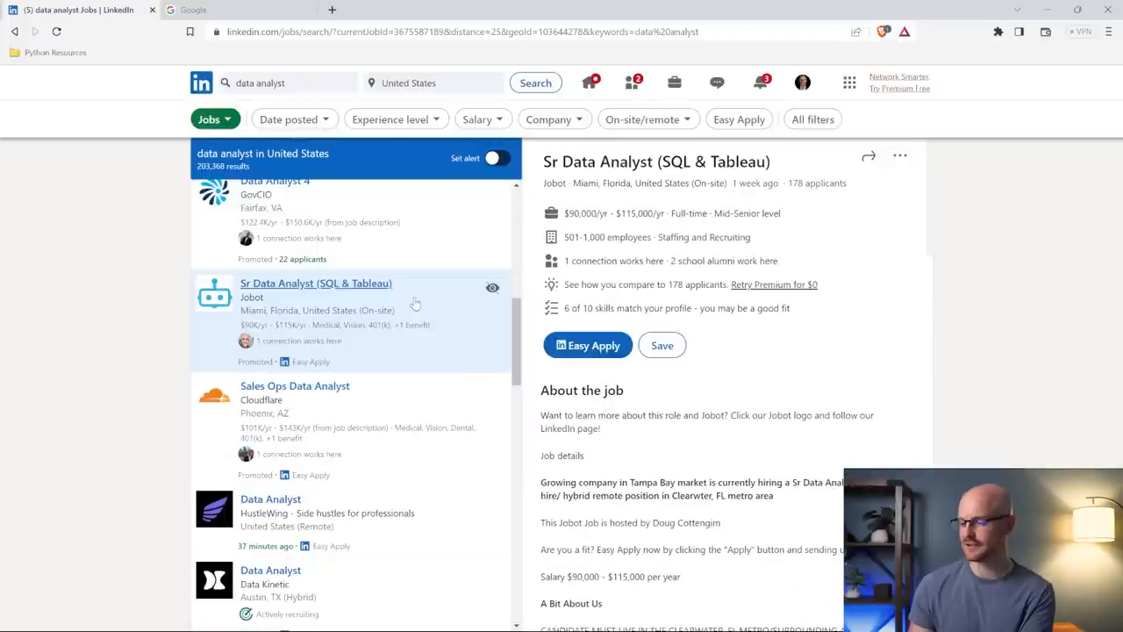
pyautogui.moveTo(555, 184)
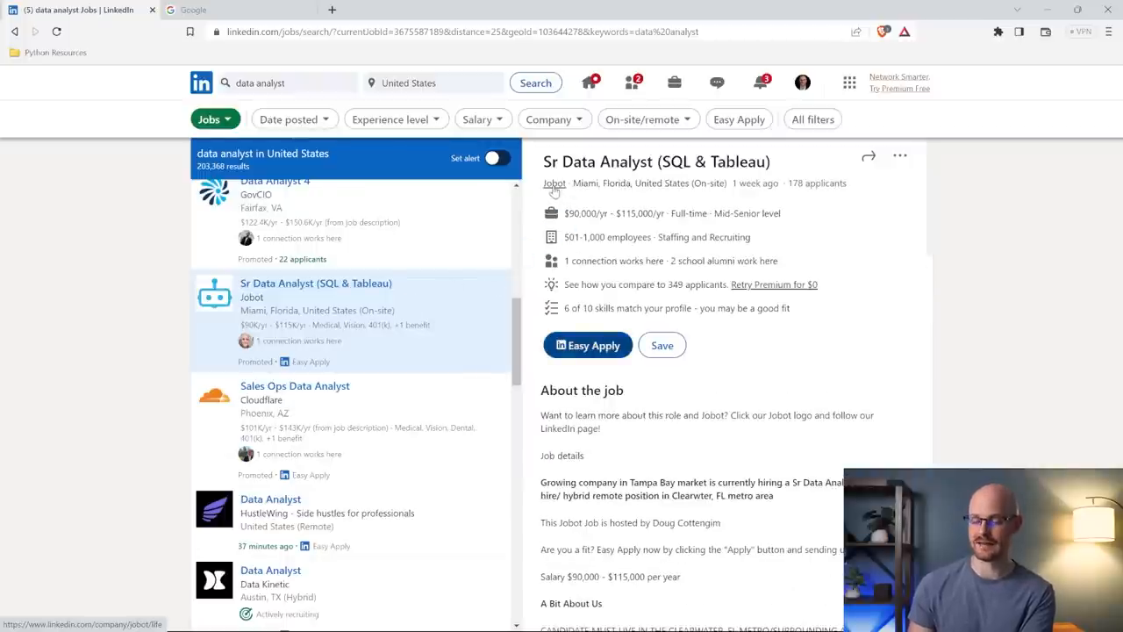
pyautogui.click(555, 183)
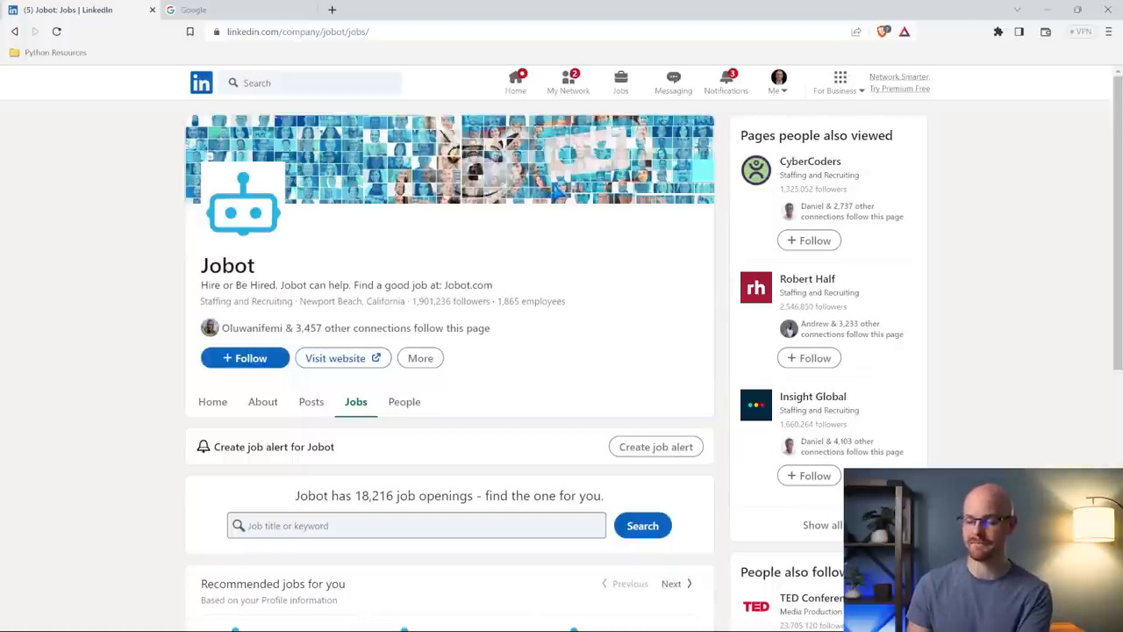
# - Show Jobot's People tab and narrow employees to those in the United States
pyautogui.scroll(-3)
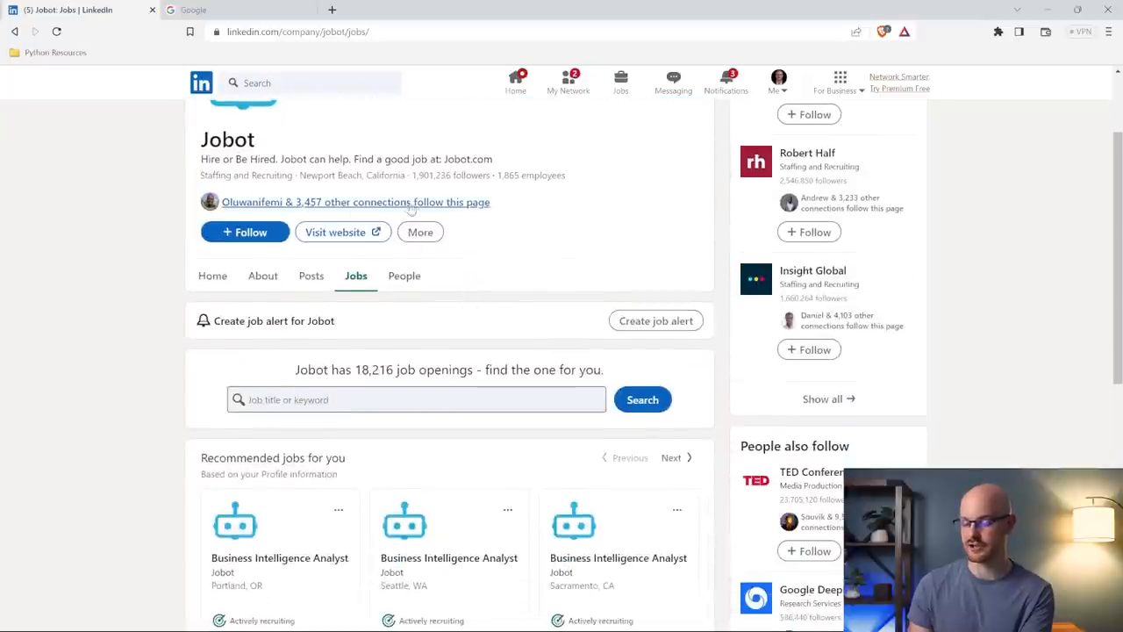
pyautogui.click(404, 275)
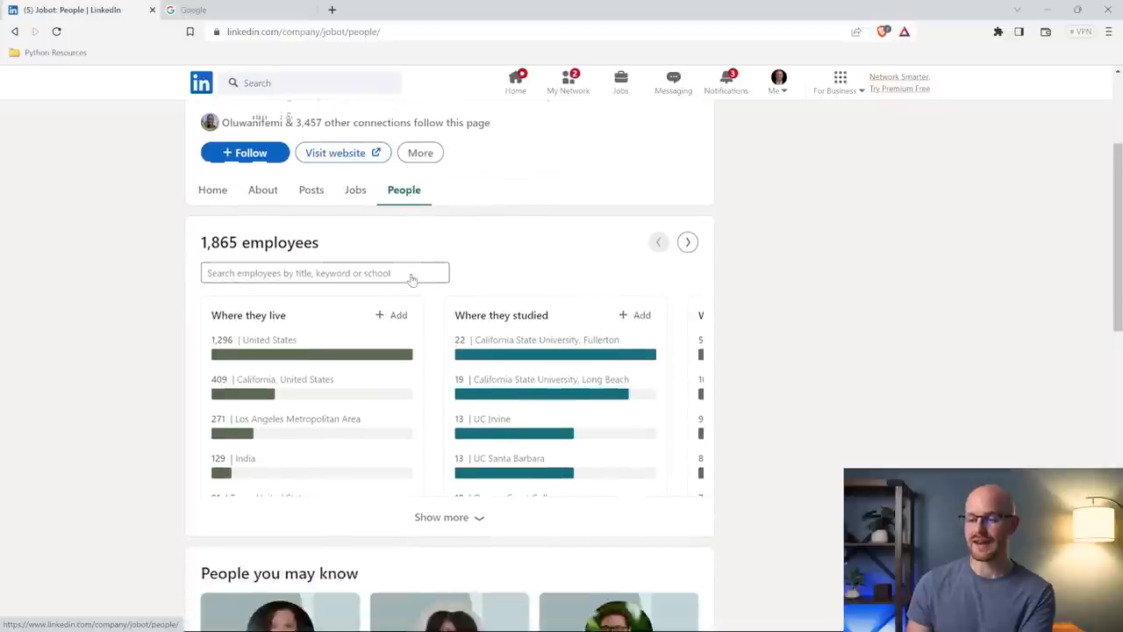
pyautogui.scroll(-3)
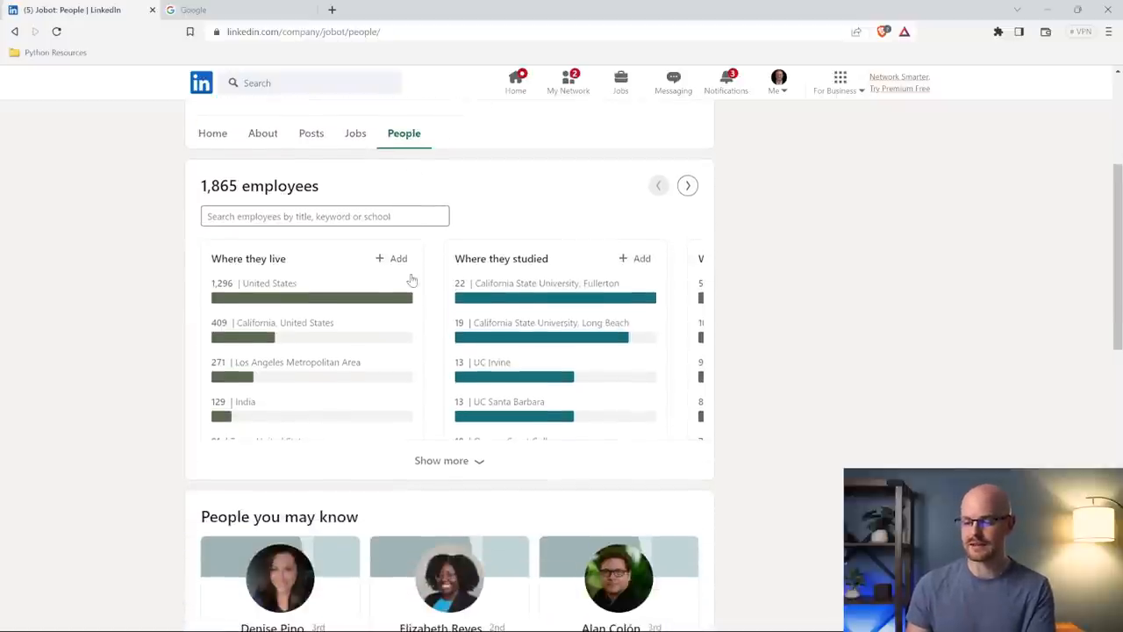
pyautogui.moveTo(294, 298)
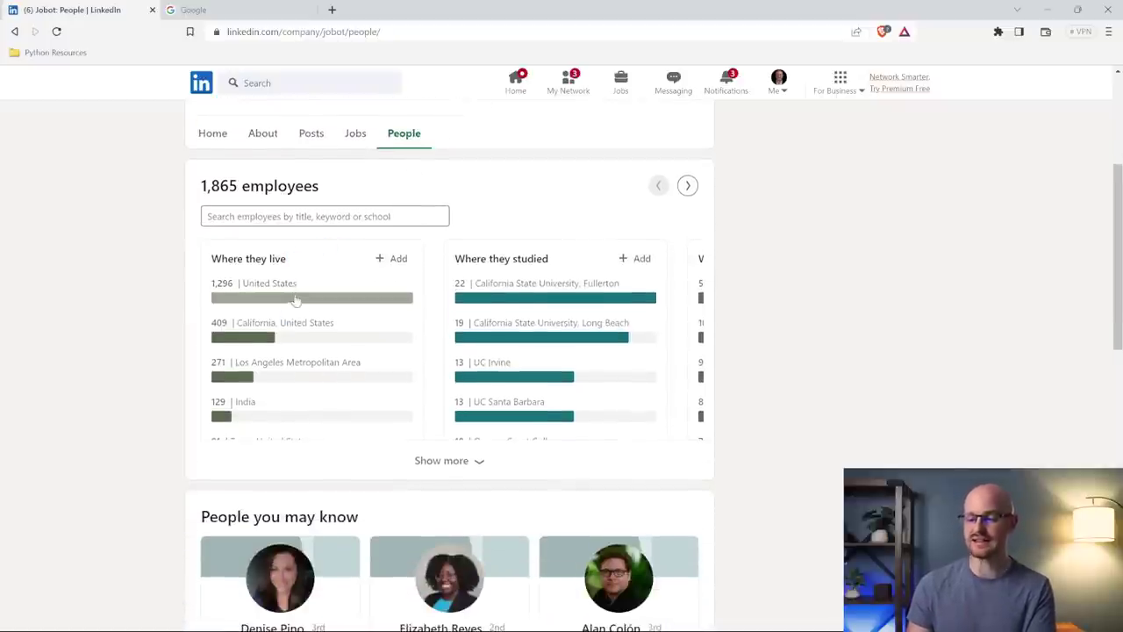
pyautogui.click(295, 299)
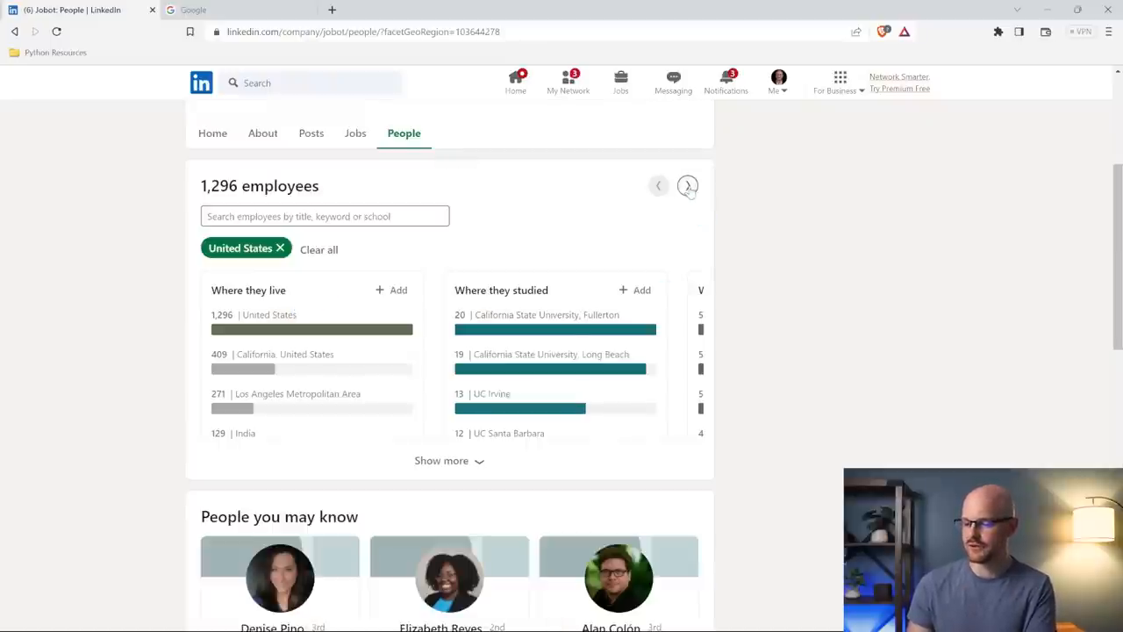
# - Filter to employees skilled at Recruiting via the insights carousel, leaving 514 people
pyautogui.click(688, 186)
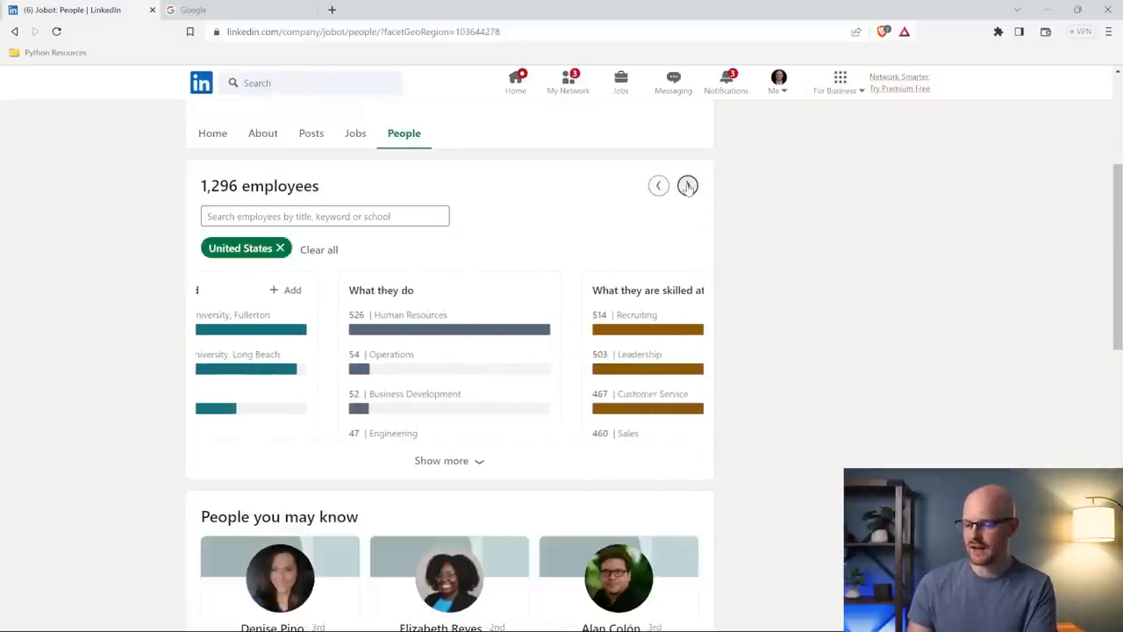
pyautogui.moveTo(693, 207)
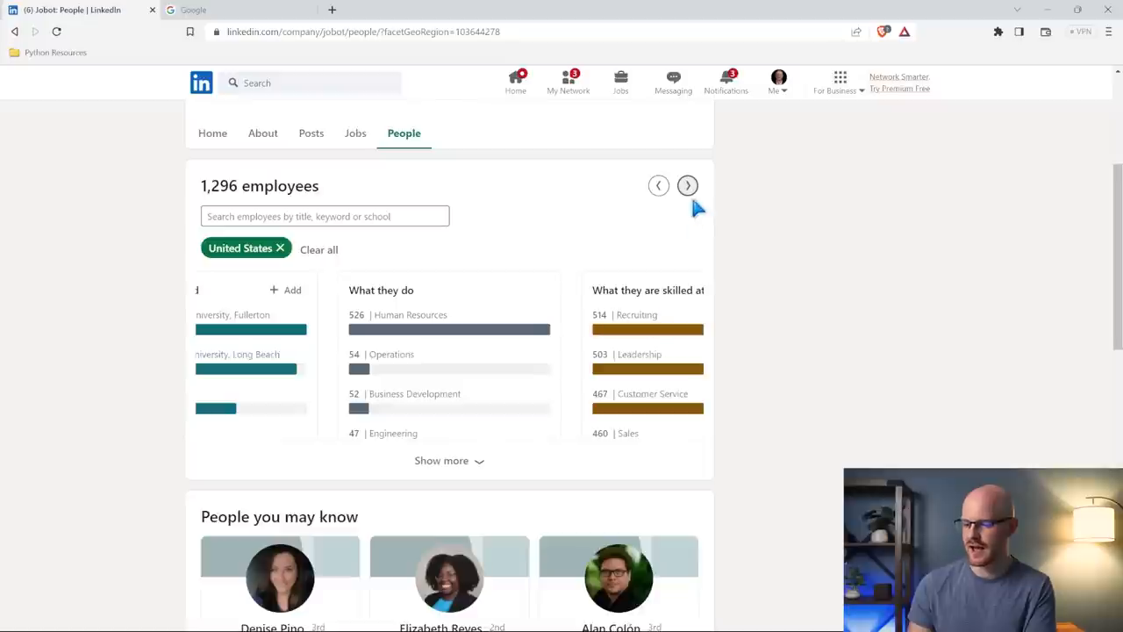
pyautogui.click(687, 186)
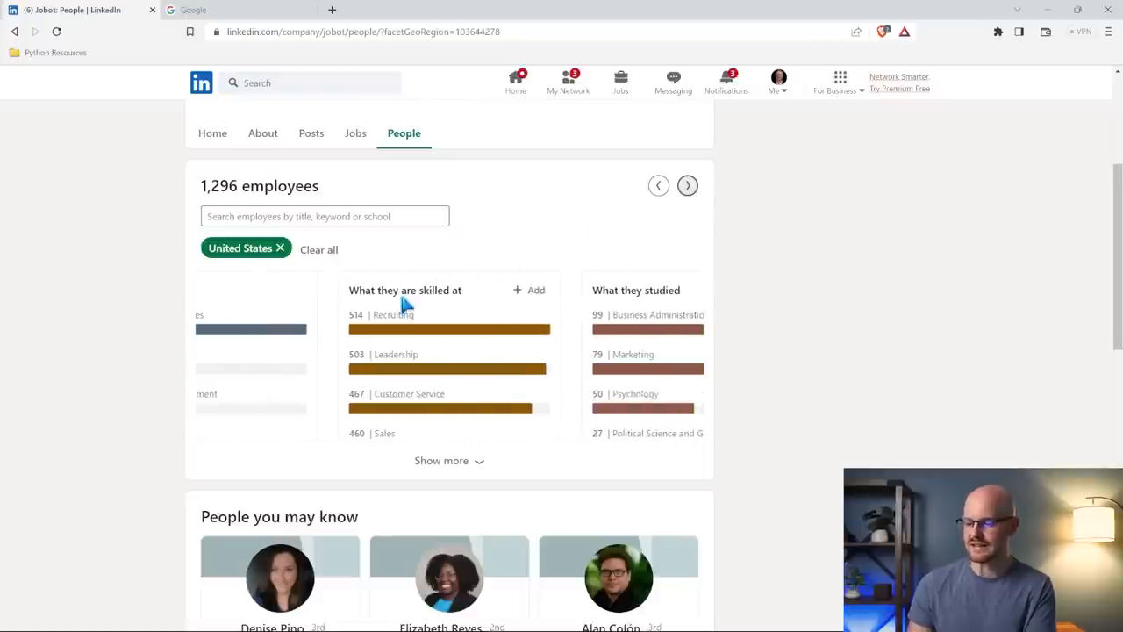
pyautogui.moveTo(435, 330)
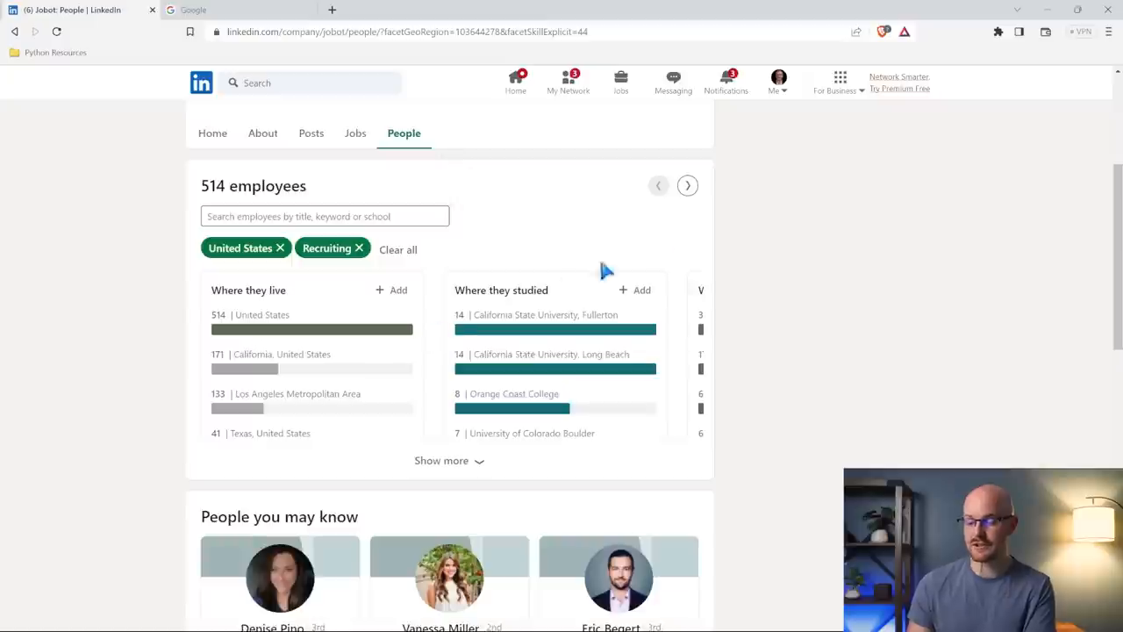
pyautogui.click(688, 186)
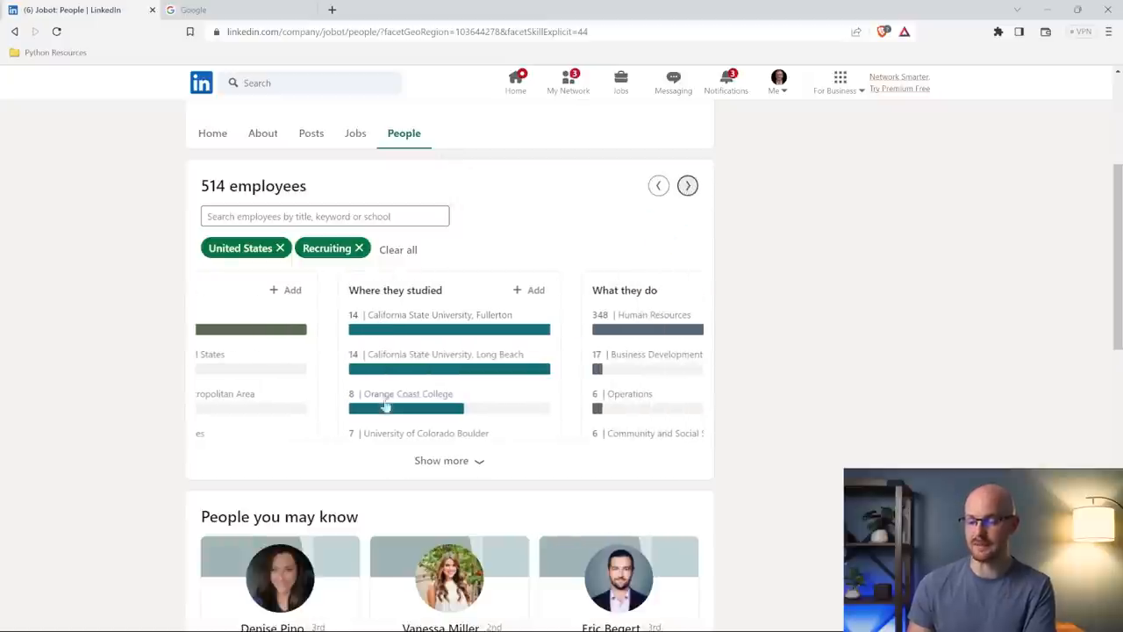
pyautogui.moveTo(453, 330)
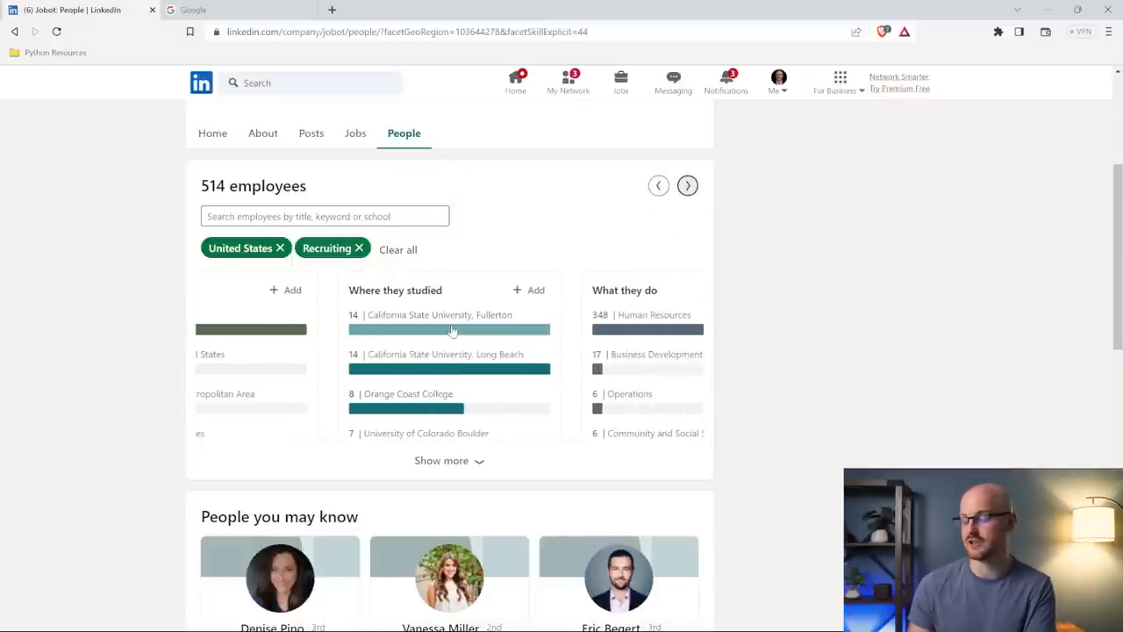
pyautogui.click(688, 186)
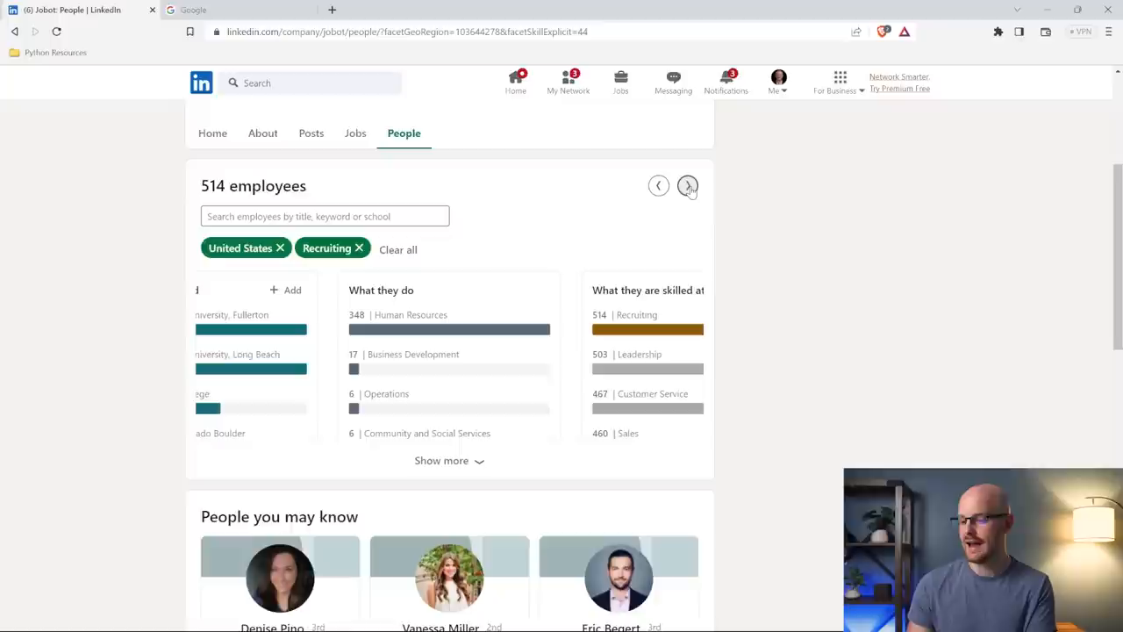
pyautogui.click(688, 186)
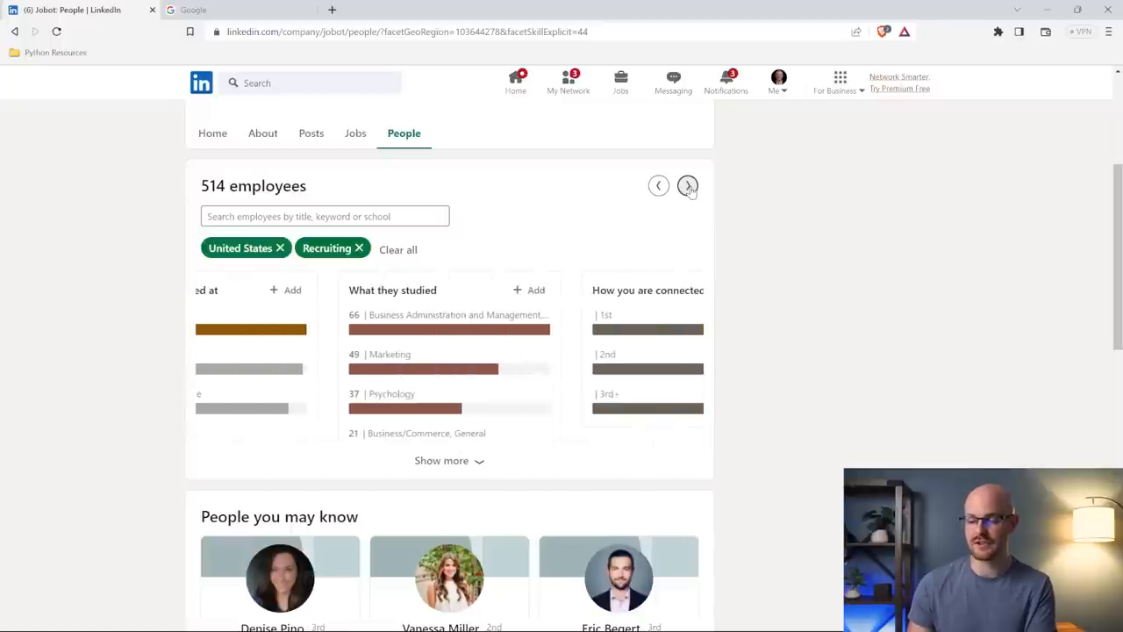
pyautogui.scroll(-3)
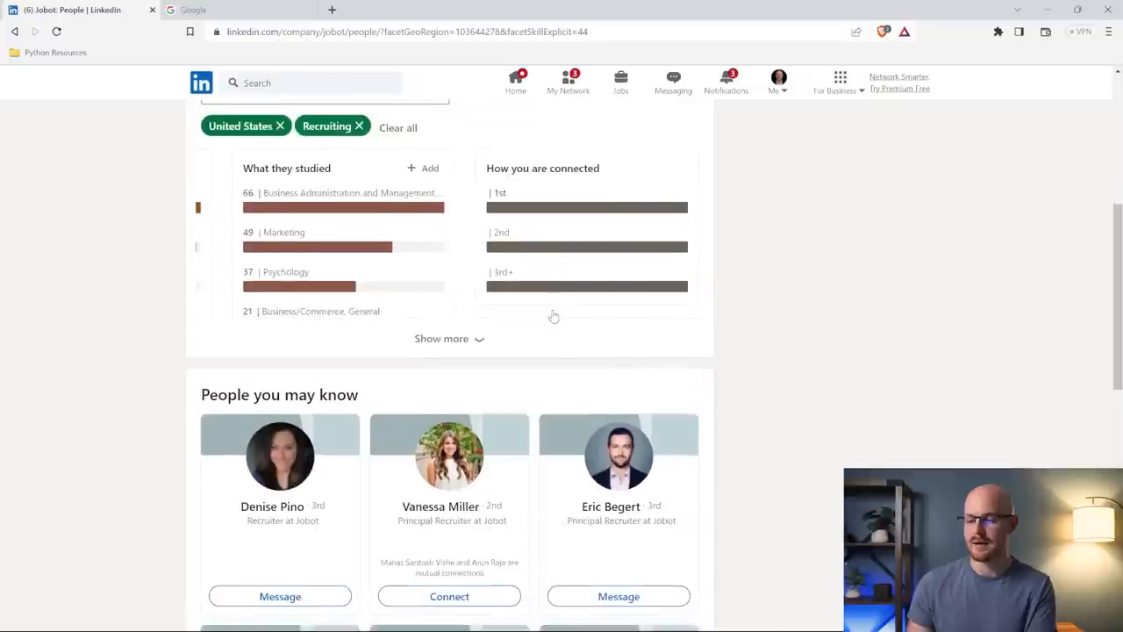
pyautogui.scroll(-3)
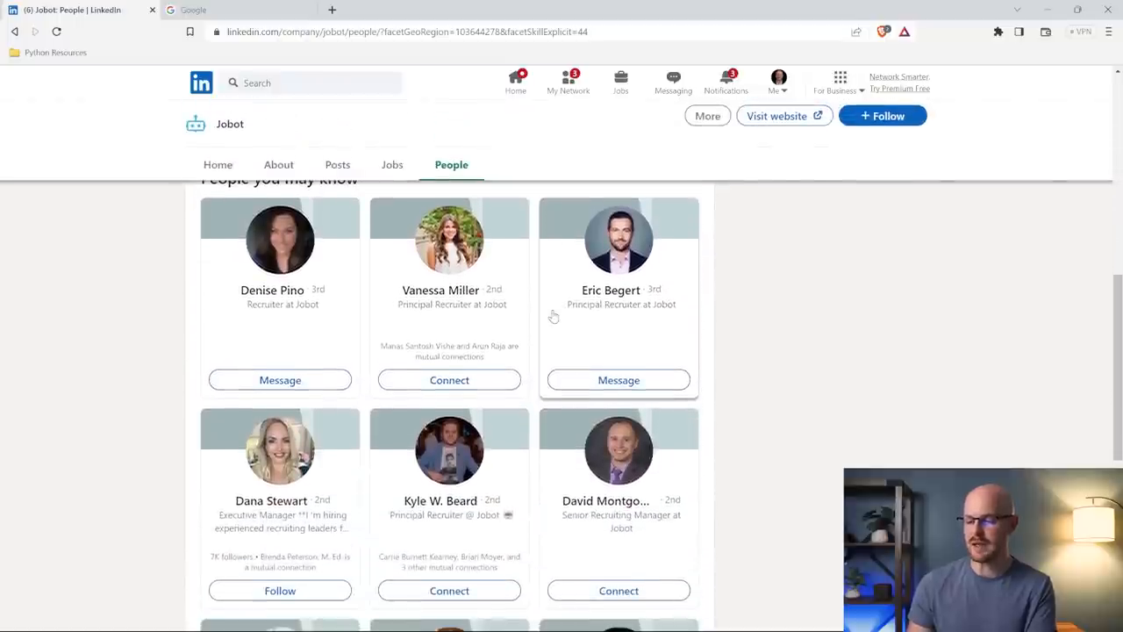
pyautogui.moveTo(611, 453)
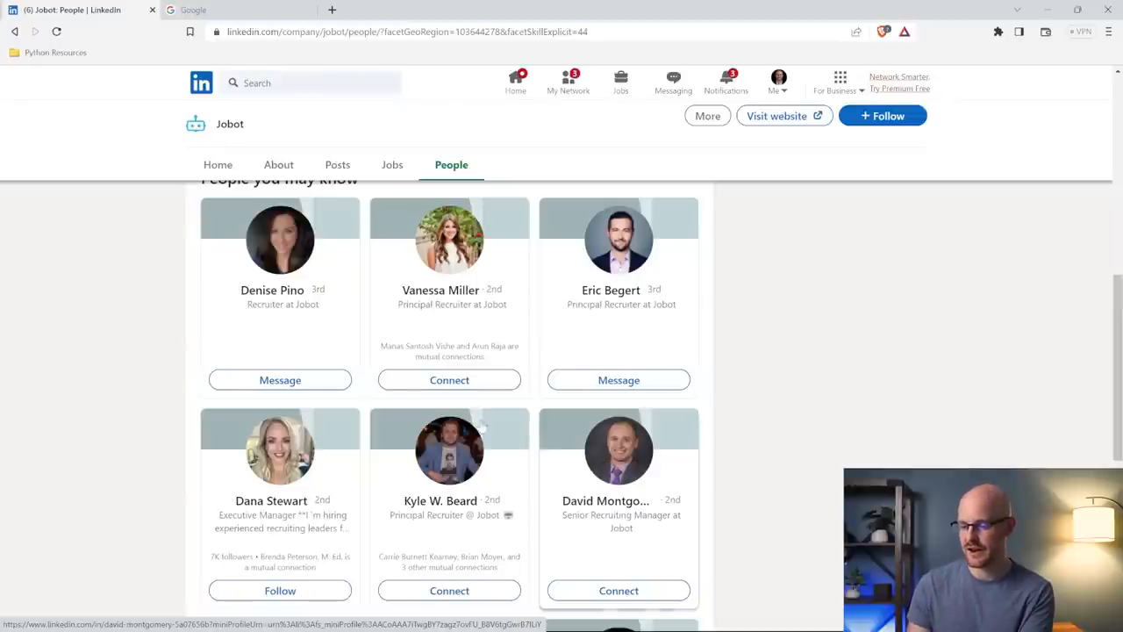
pyautogui.moveTo(279, 379)
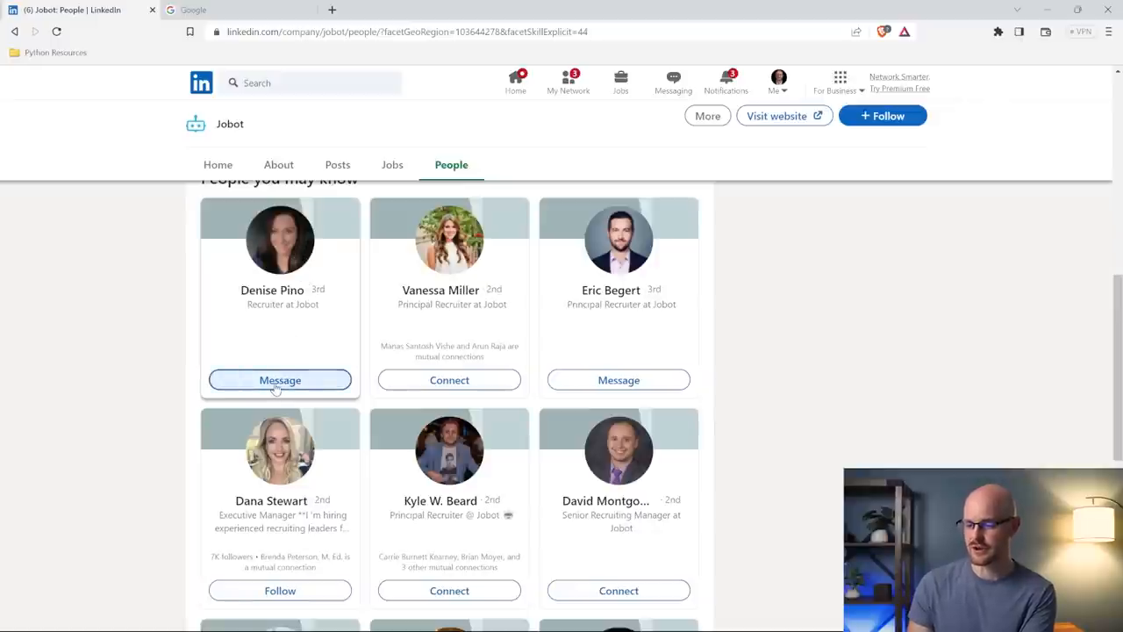
pyautogui.click(279, 379)
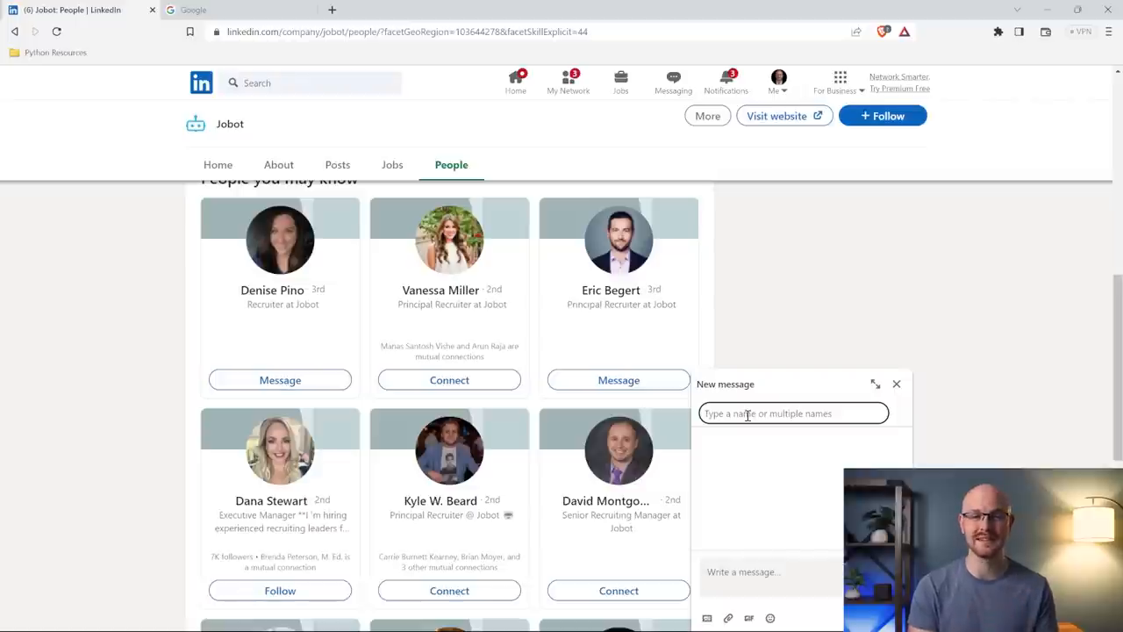
pyautogui.click(896, 382)
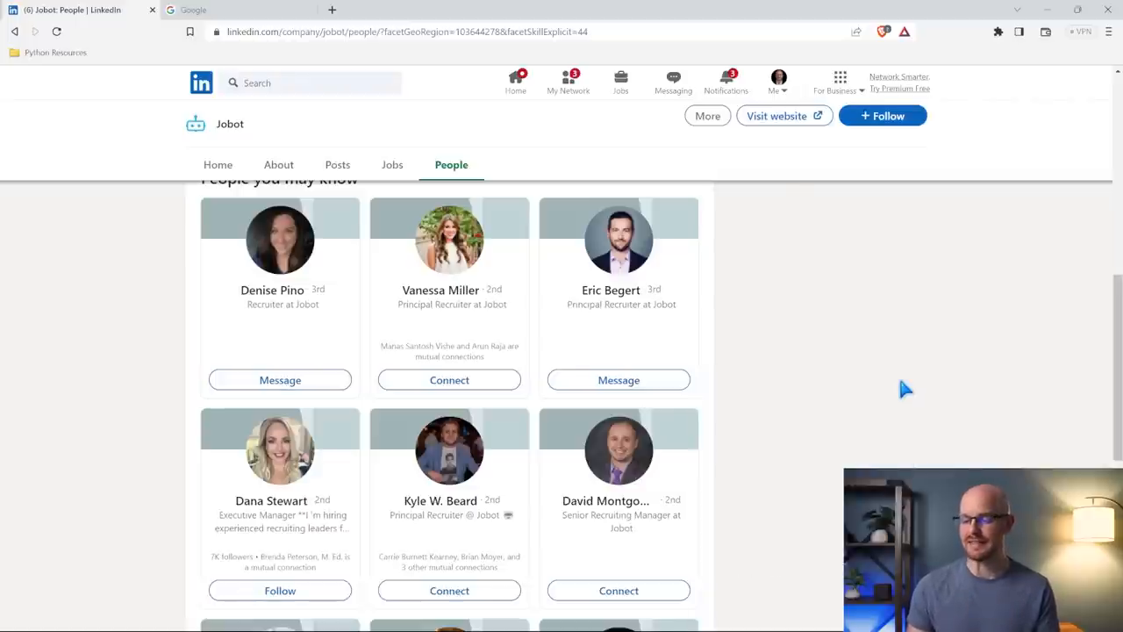
pyautogui.moveTo(741, 436)
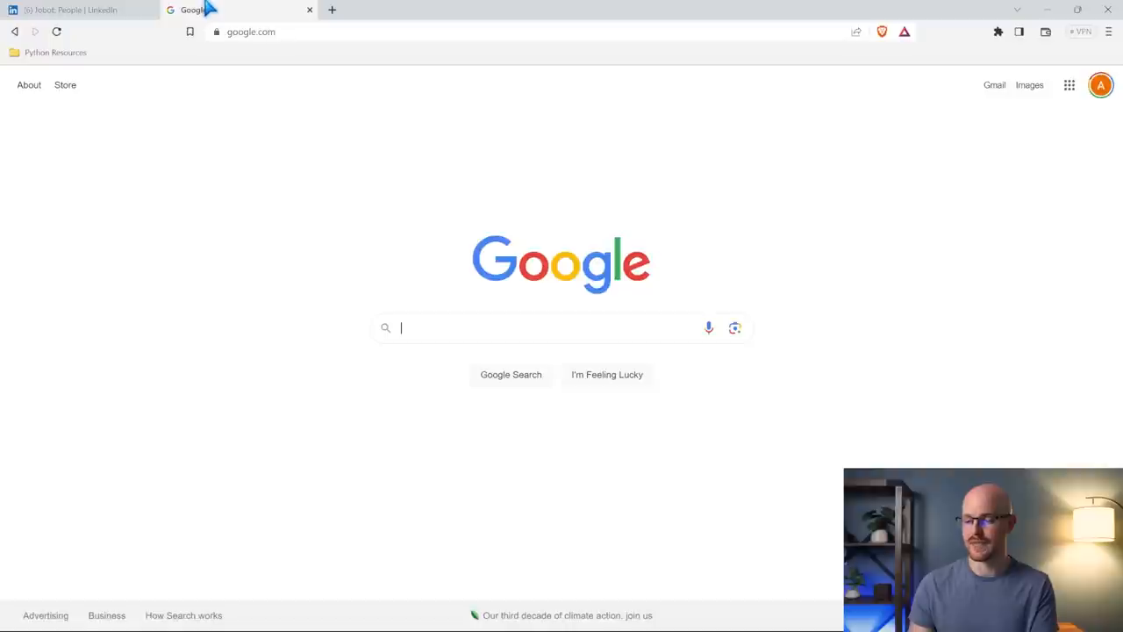
pyautogui.moveTo(445, 367)
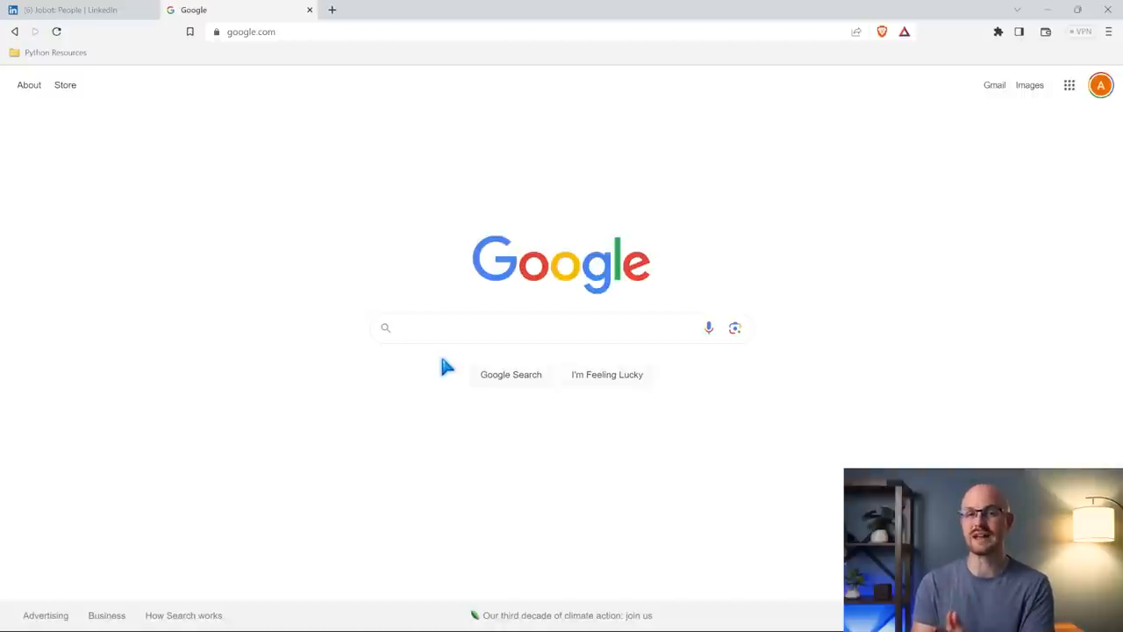
# - Search Google for data analyst technical recruiters in Dallas, Texas
pyautogui.write('Data Analyst Technical')
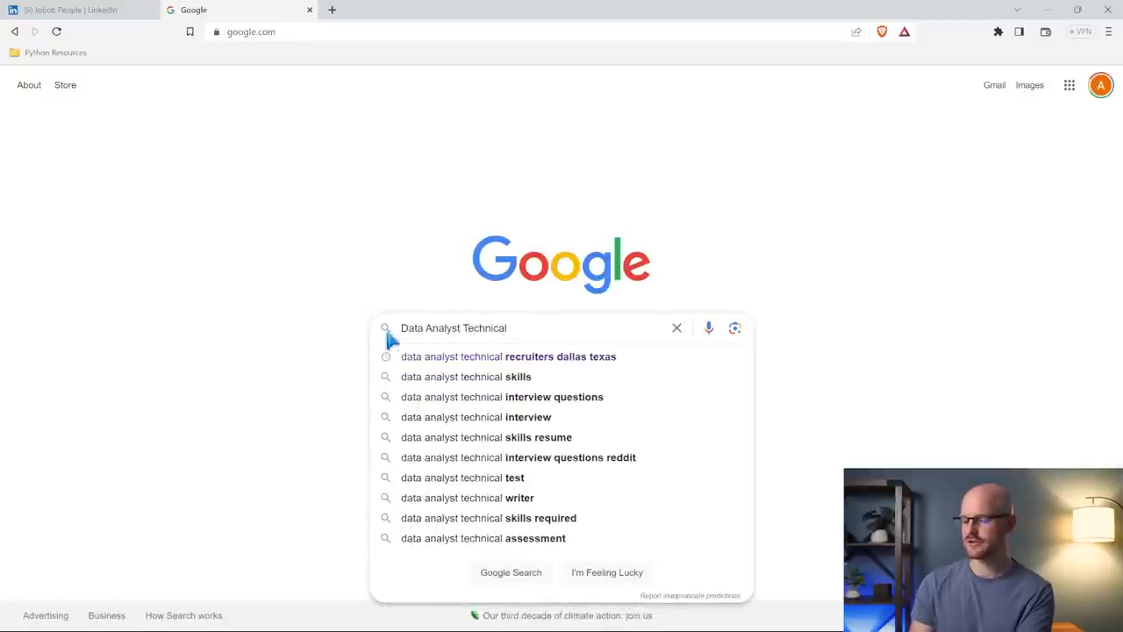
pyautogui.click(509, 356)
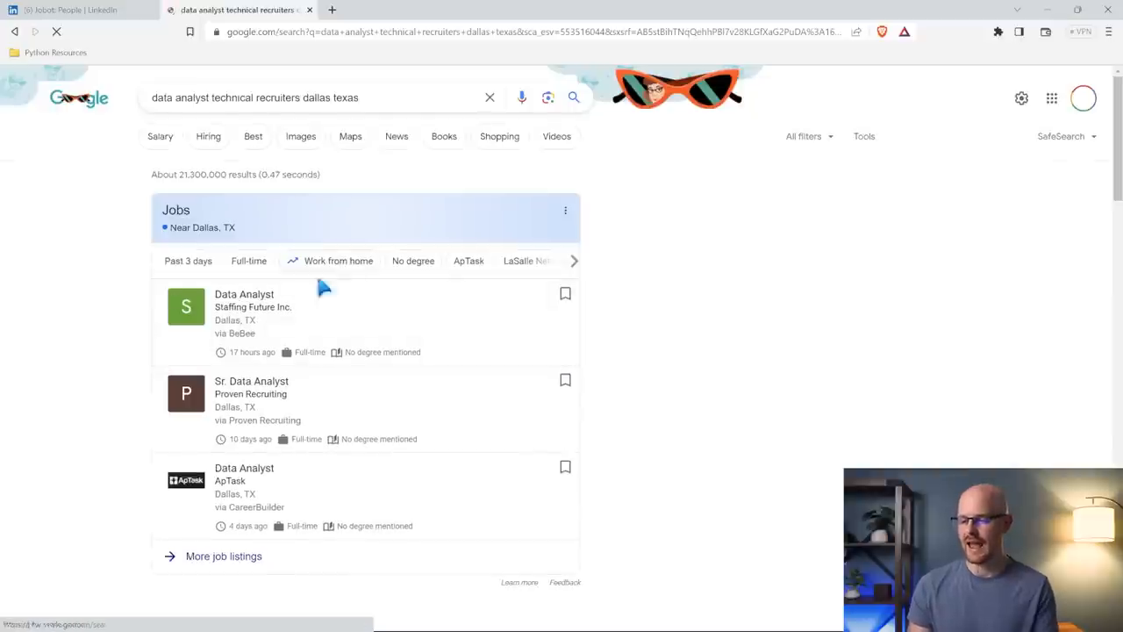
# - Locate GTN Technical Staffing under Businesses and open its listing
pyautogui.scroll(-3)
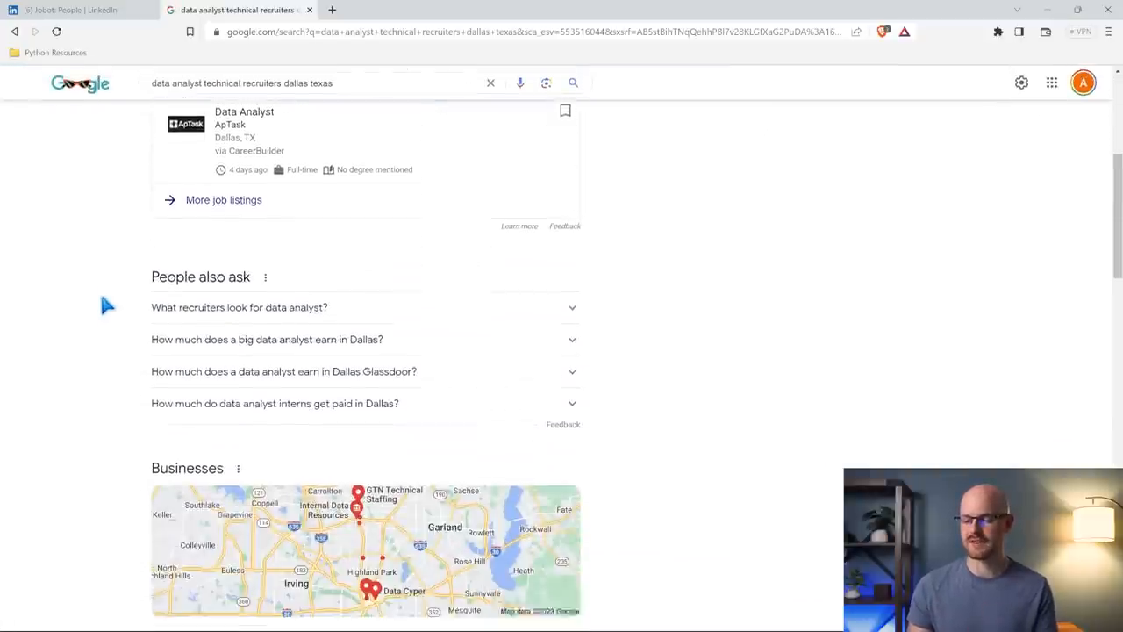
pyautogui.scroll(-3)
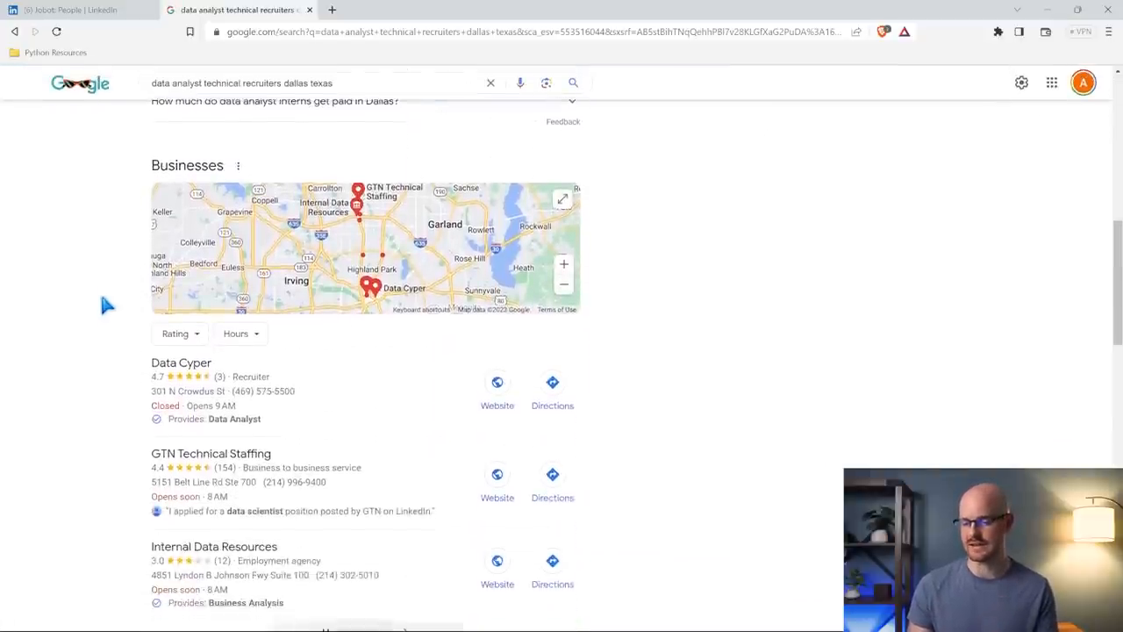
pyautogui.scroll(-3)
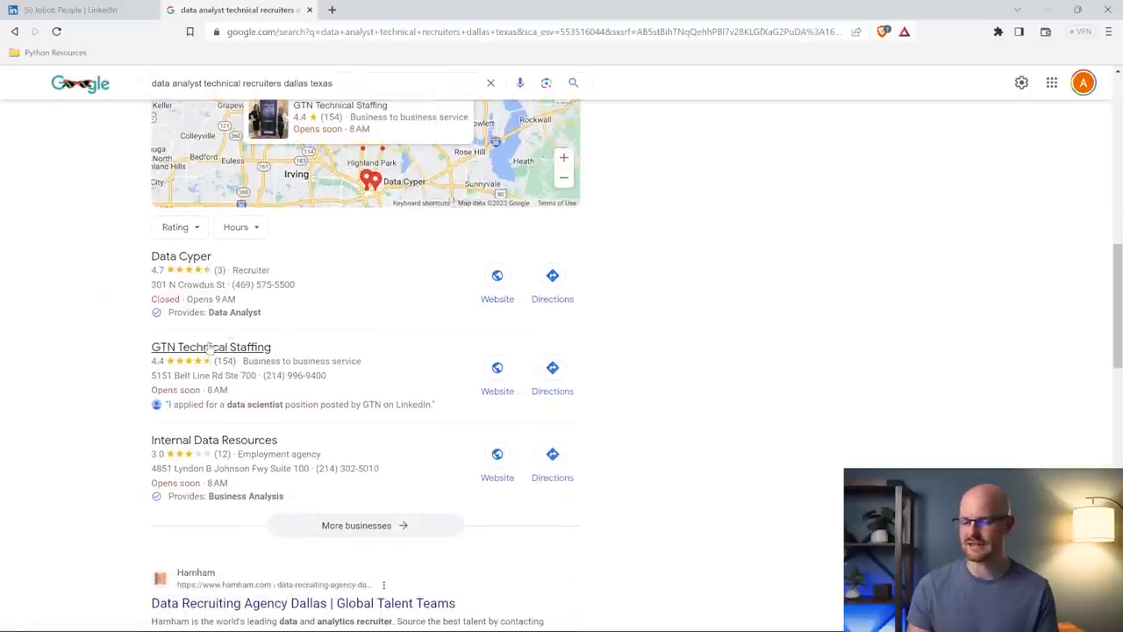
pyautogui.click(210, 347)
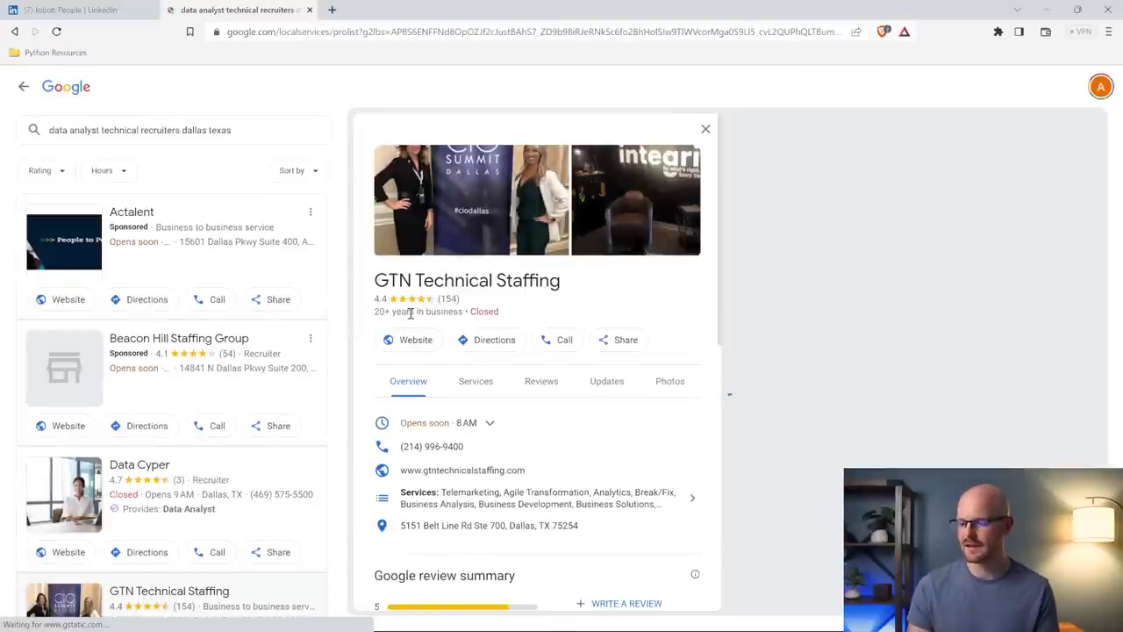
# - Visit GTN Technical Staffing's website and review its Contact Us page with form and Dallas office details
pyautogui.click(408, 341)
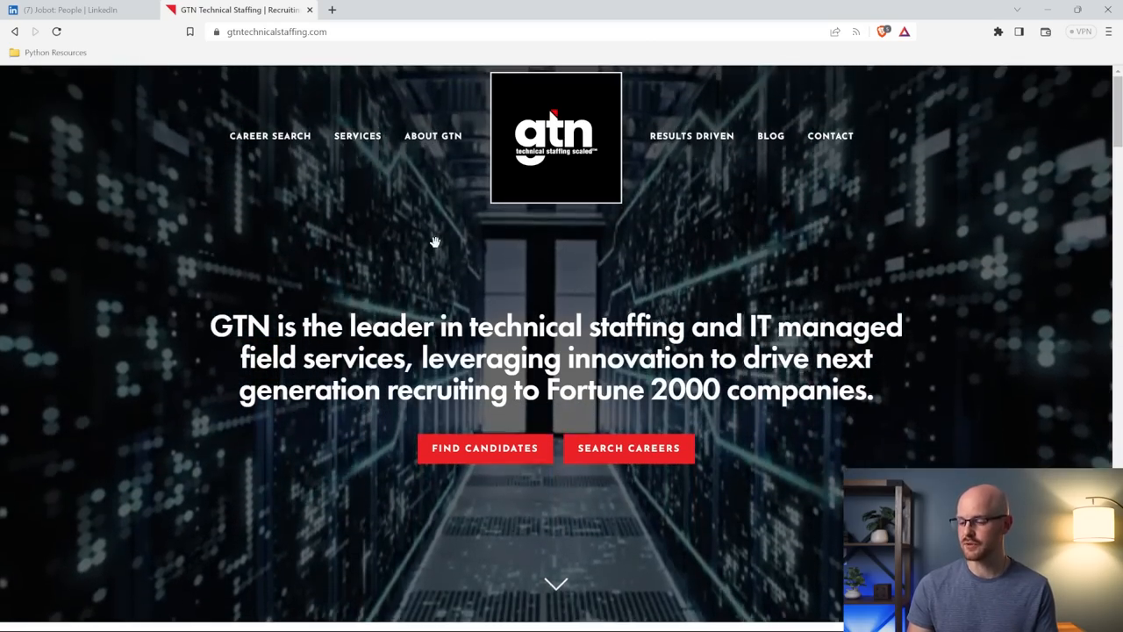
pyautogui.moveTo(828, 137)
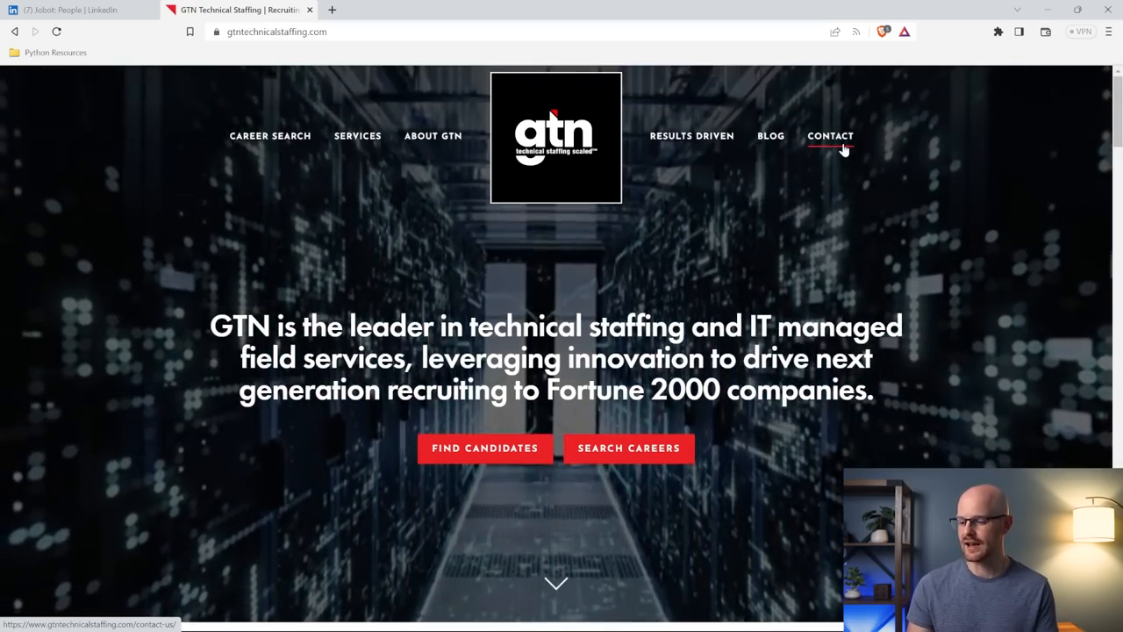
pyautogui.click(828, 137)
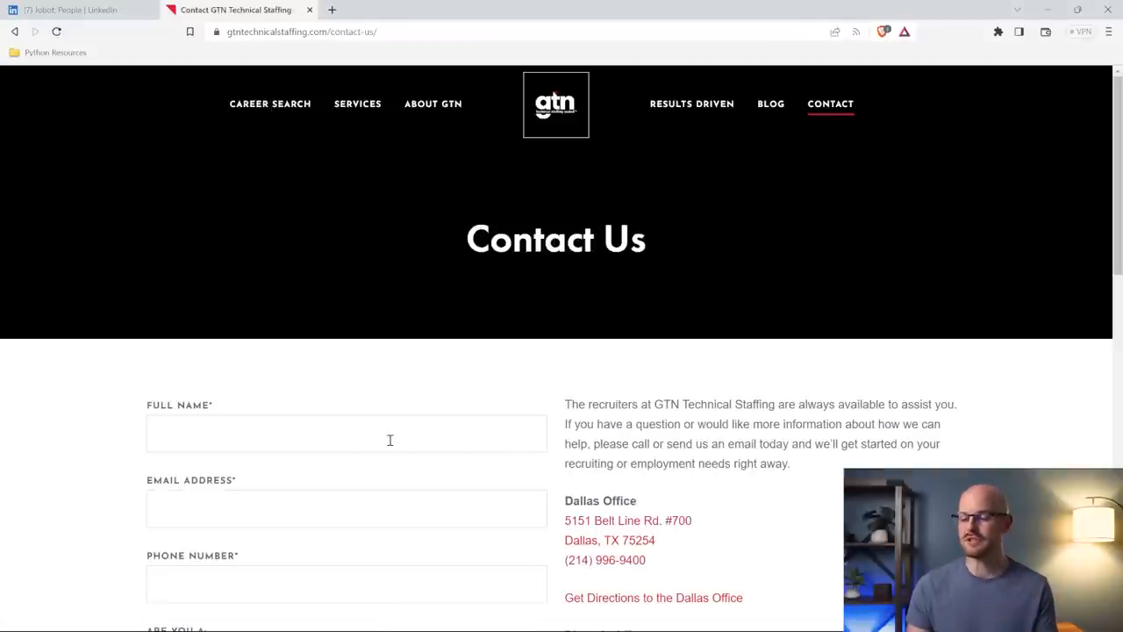
pyautogui.scroll(-3)
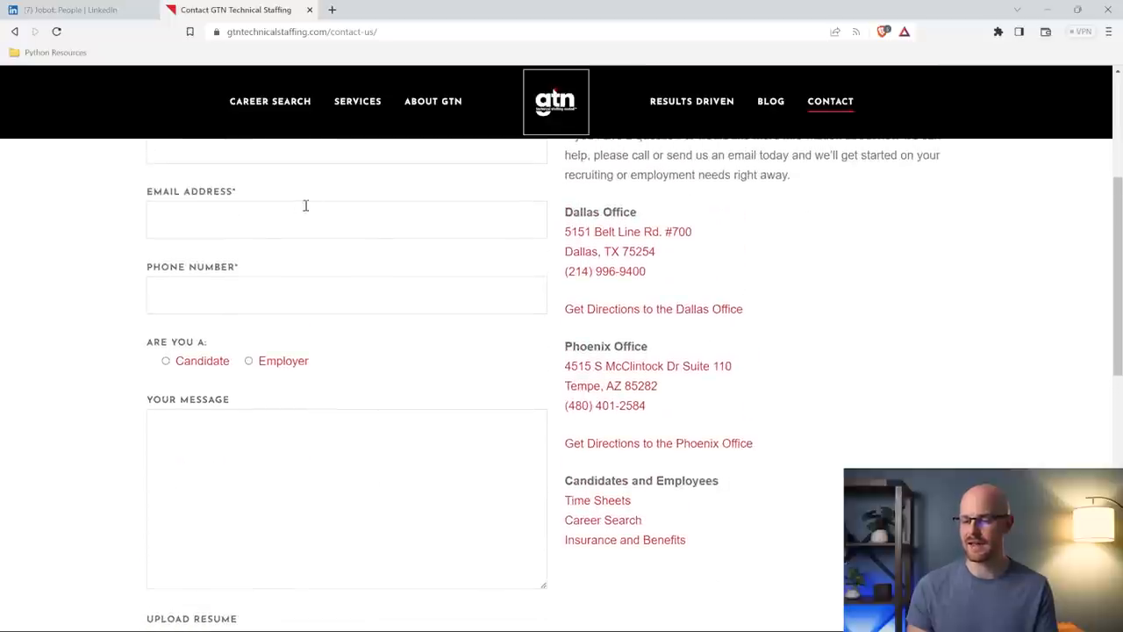
pyautogui.scroll(-3)
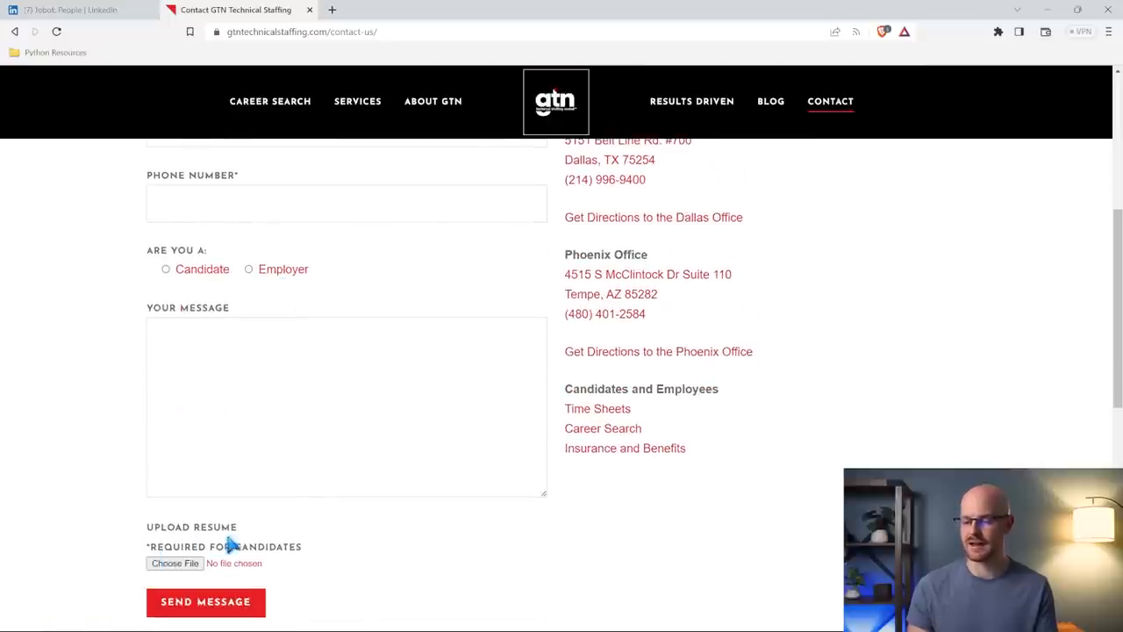
pyautogui.moveTo(540, 563)
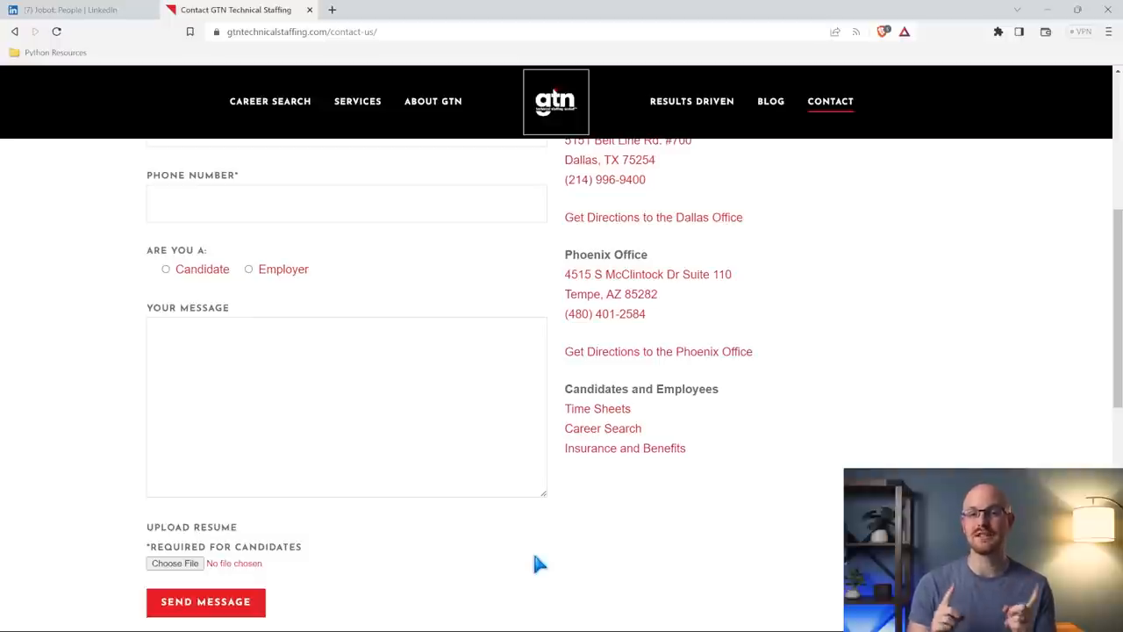
pyautogui.scroll(3)
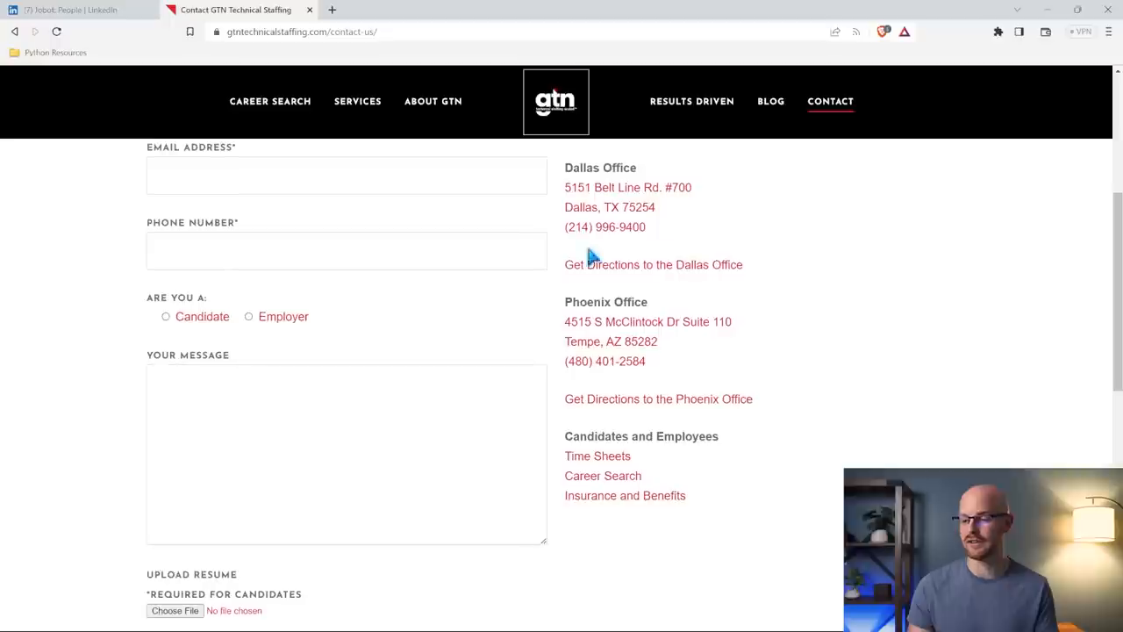
pyautogui.moveTo(621, 245)
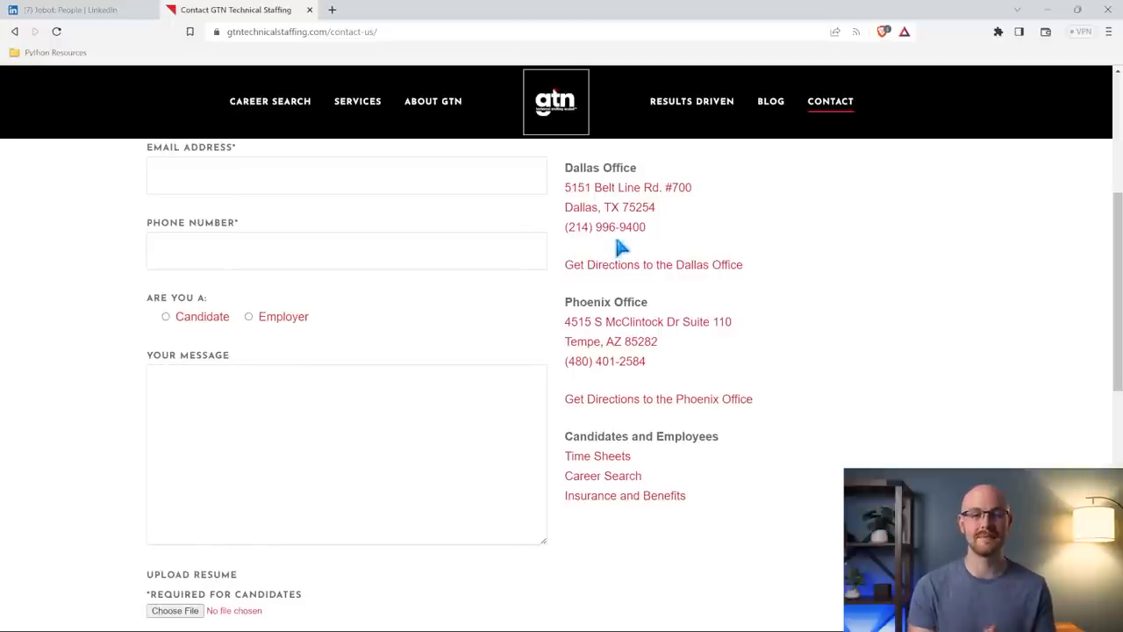